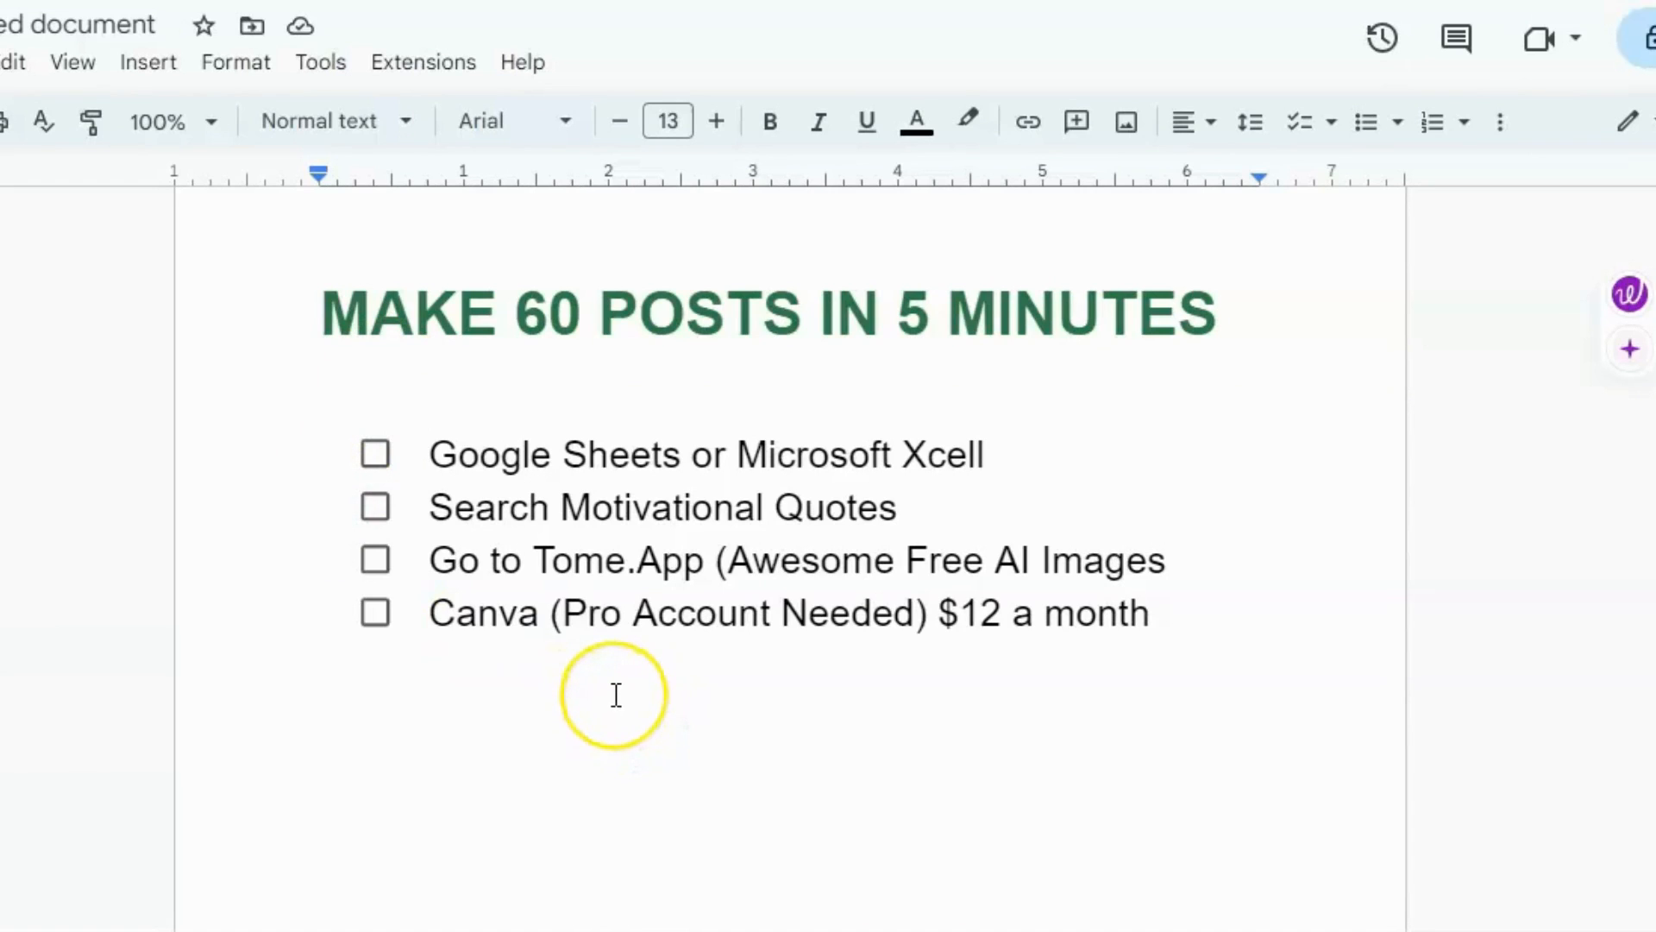
pyautogui.moveTo(459, 343)
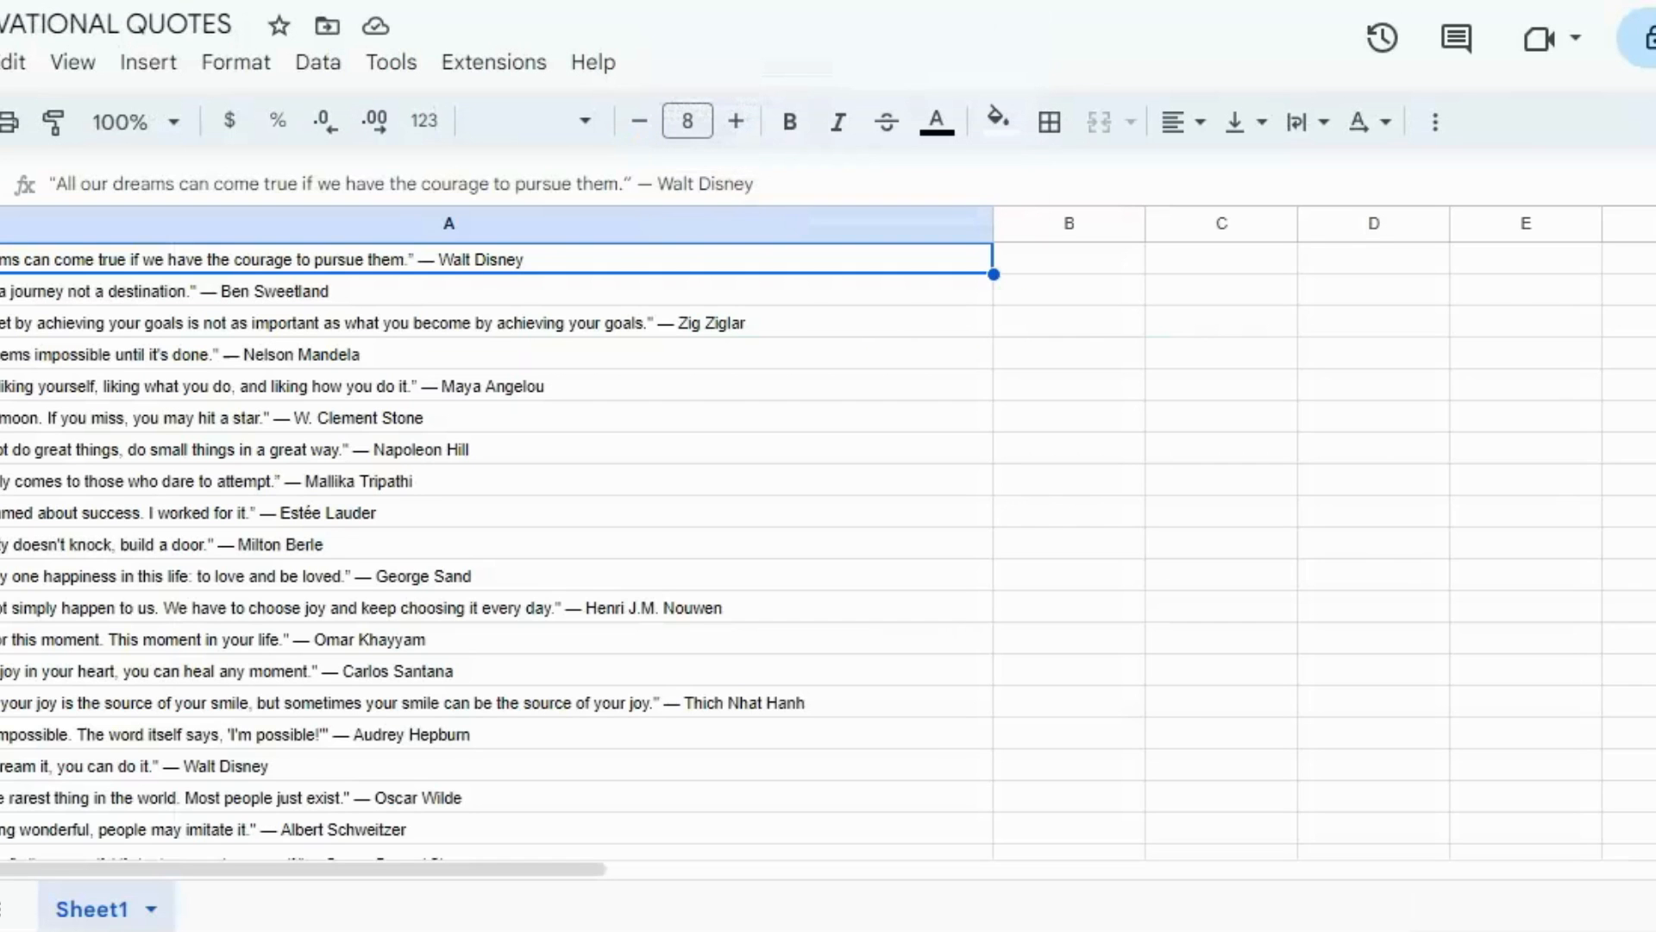
pyautogui.moveTo(717, 45)
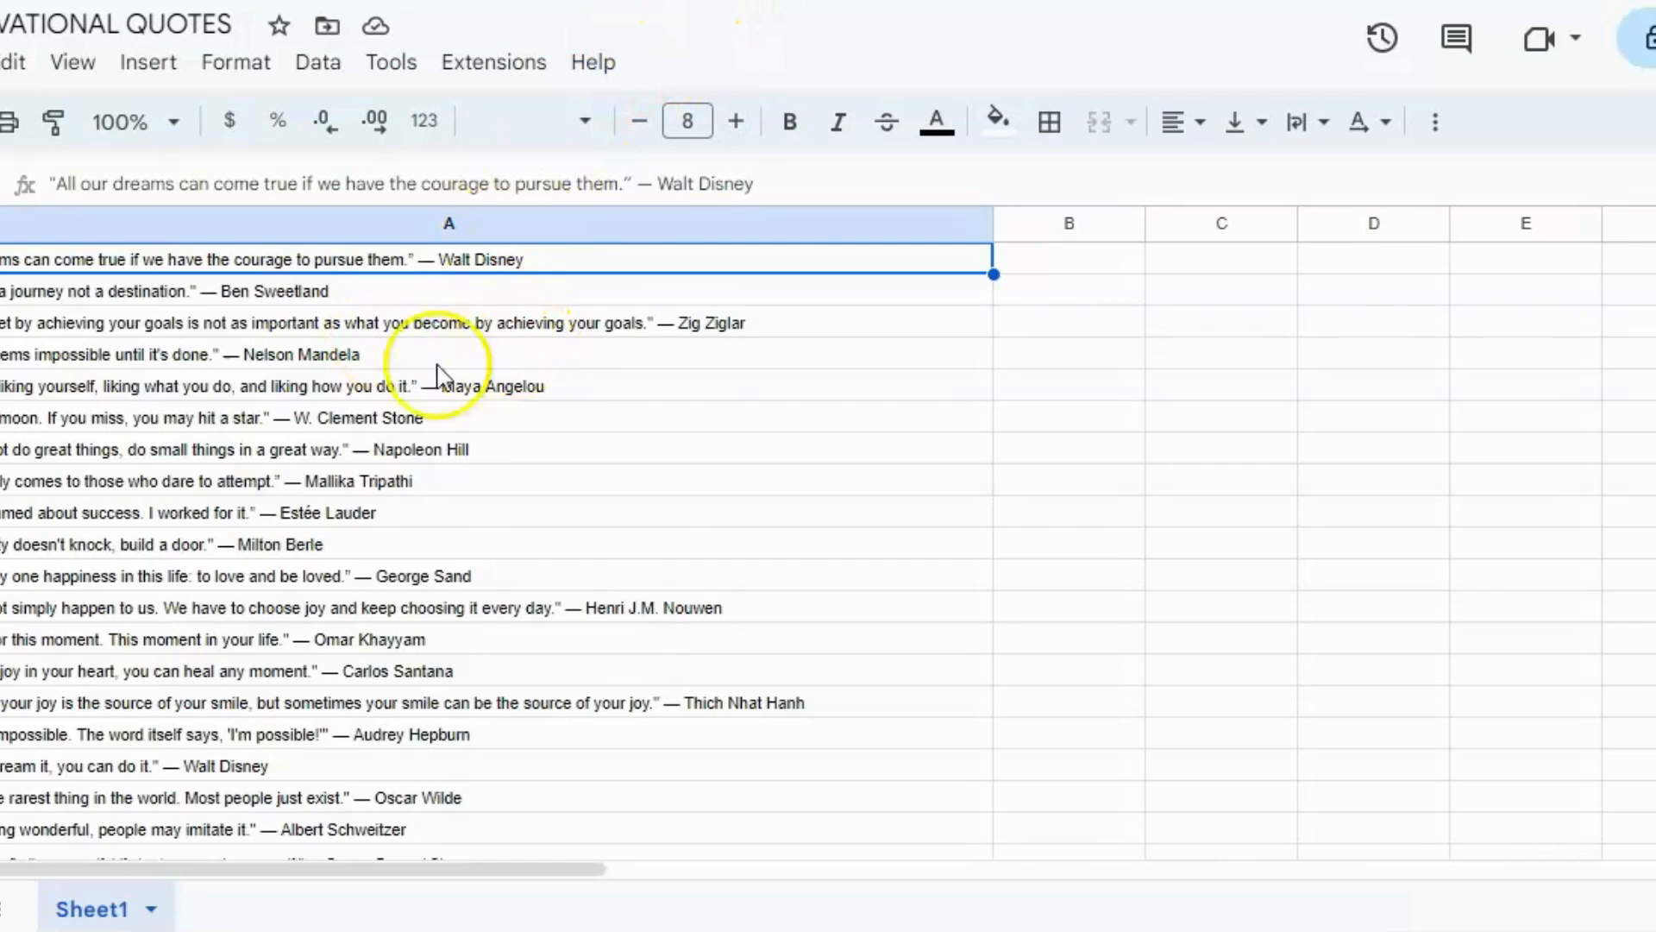
# Review the quotes in column A and download the sheet as a comma-separated values (.csv) file
pyautogui.scroll(-3)
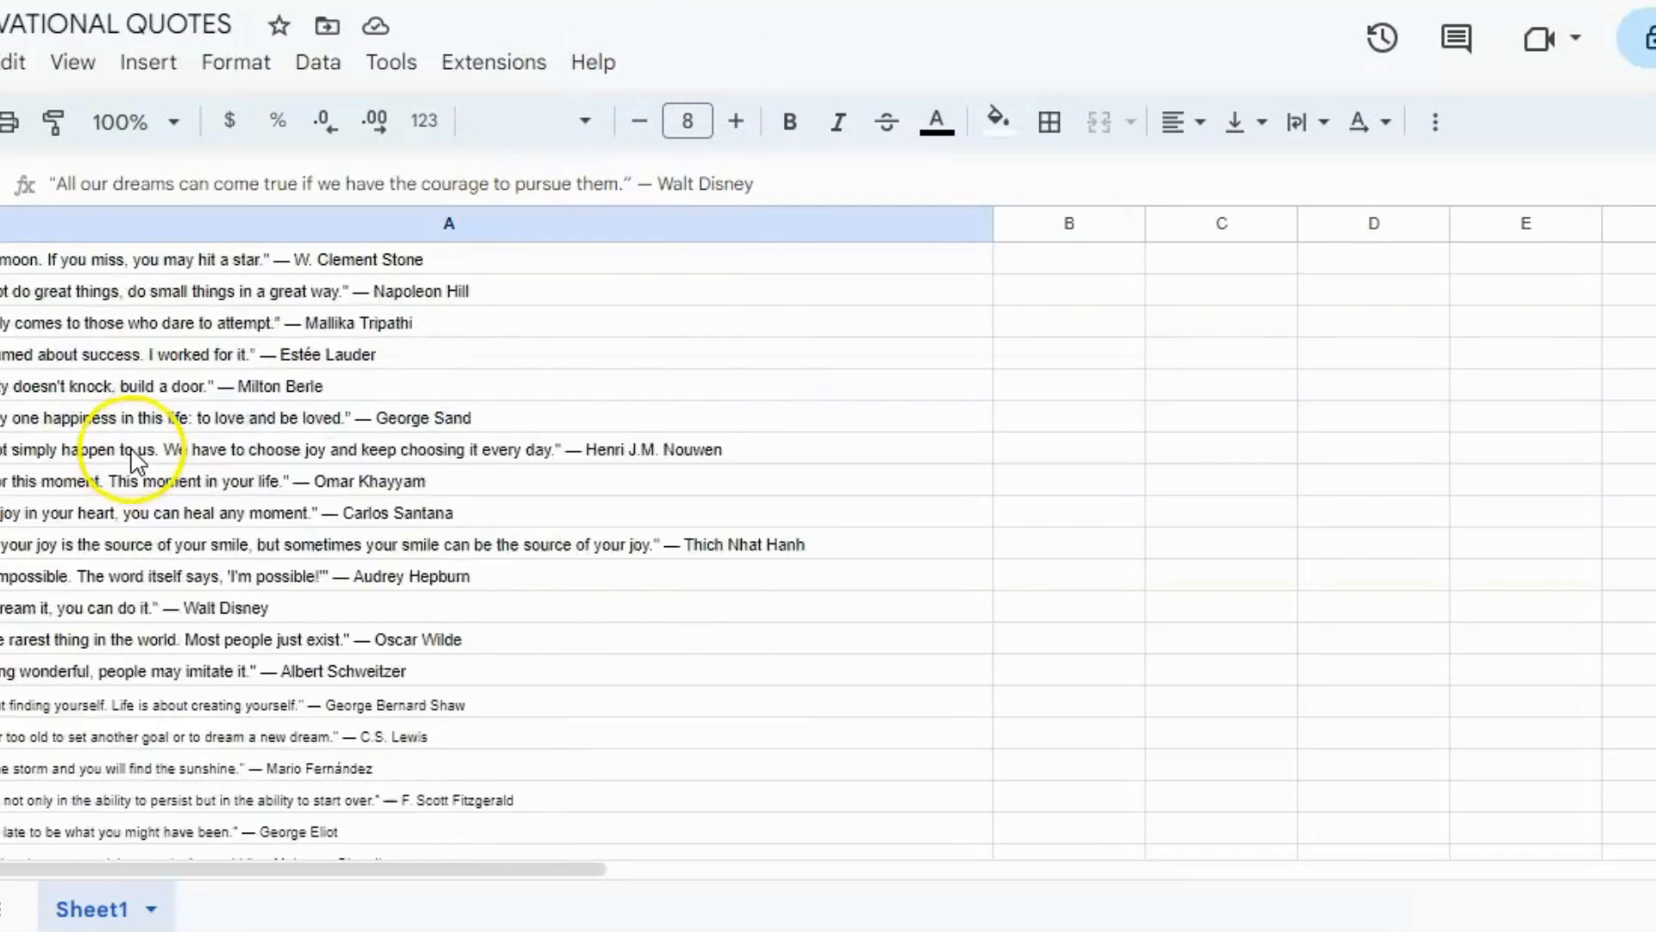
pyautogui.scroll(-3)
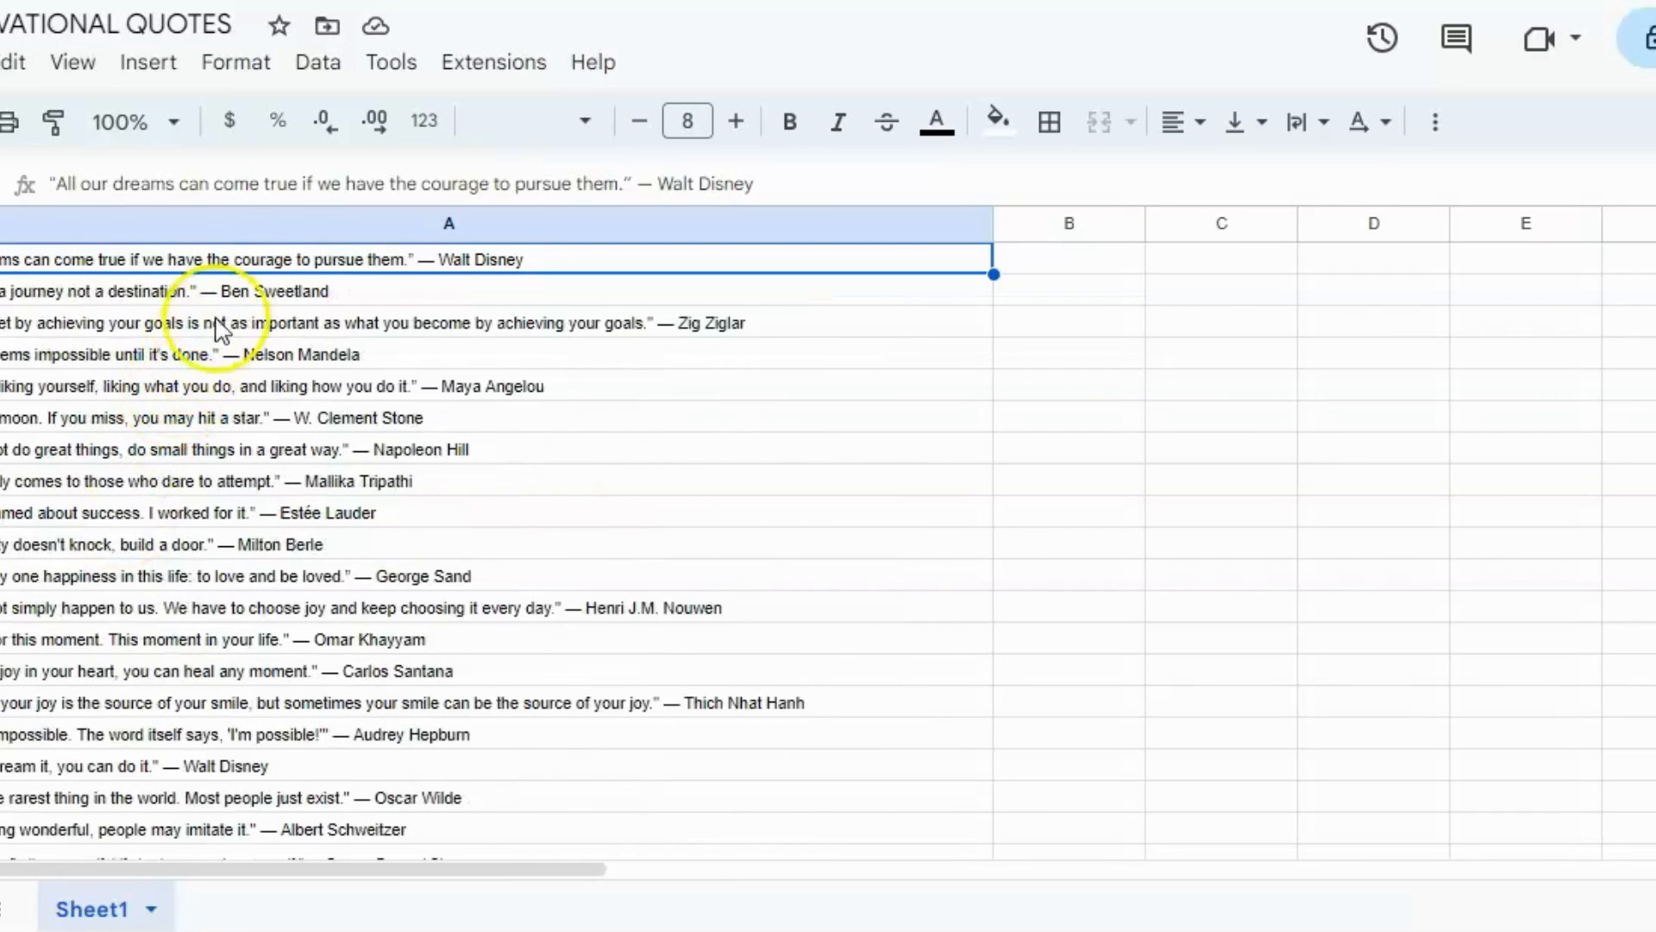
pyautogui.click(1, 62)
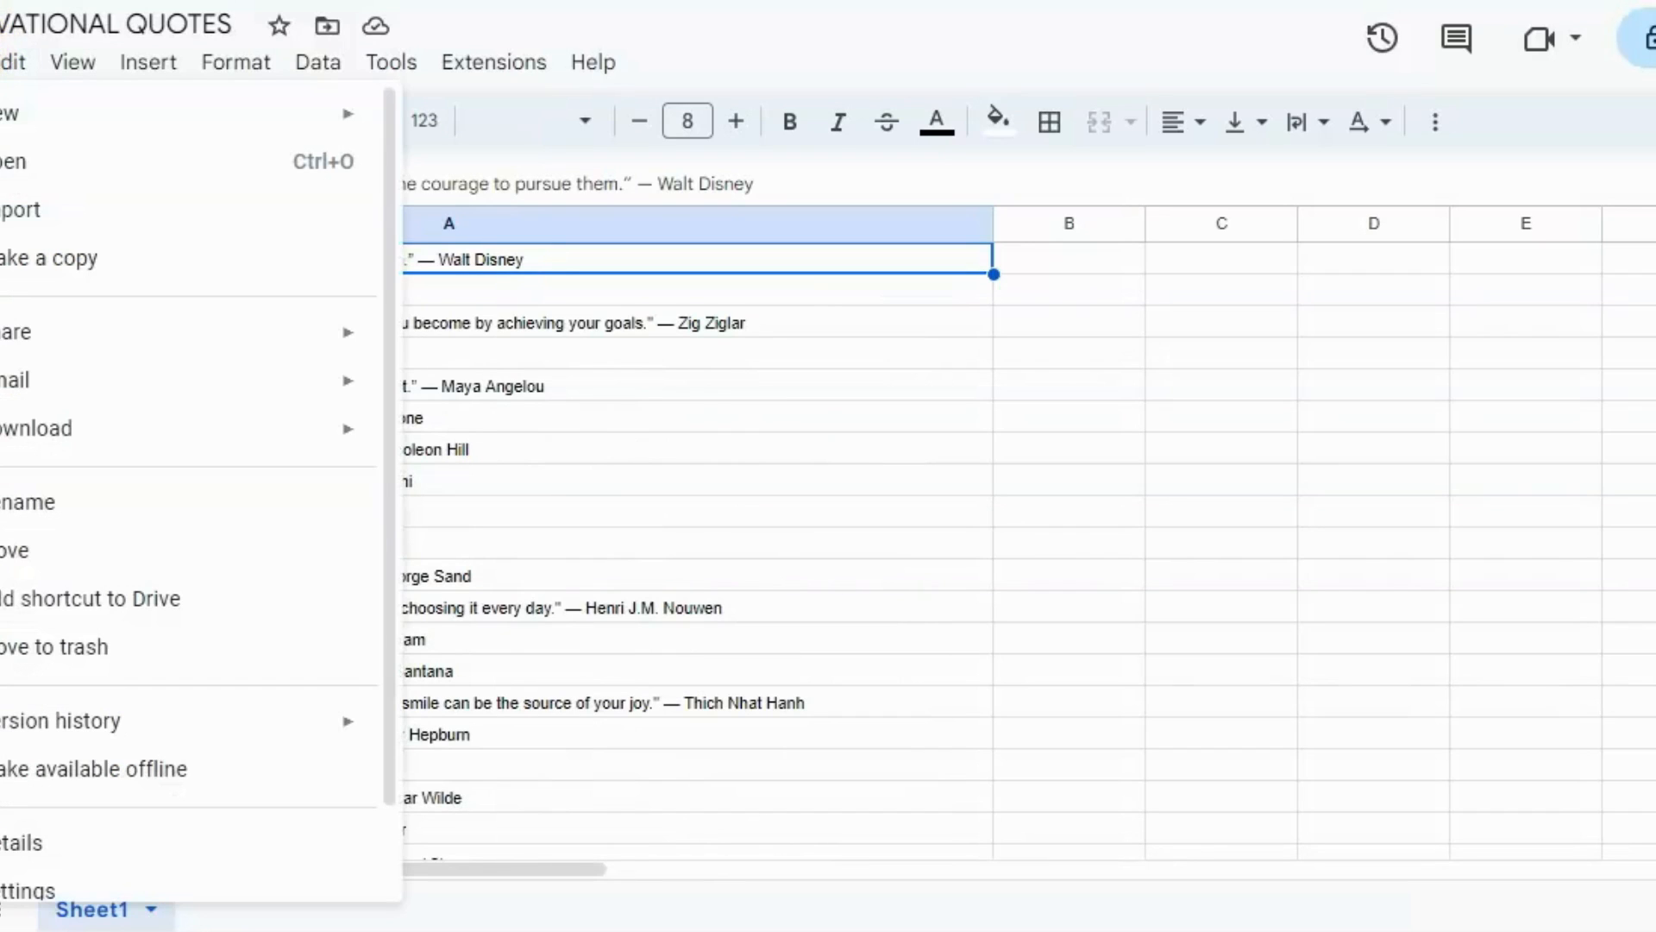
pyautogui.click(37, 428)
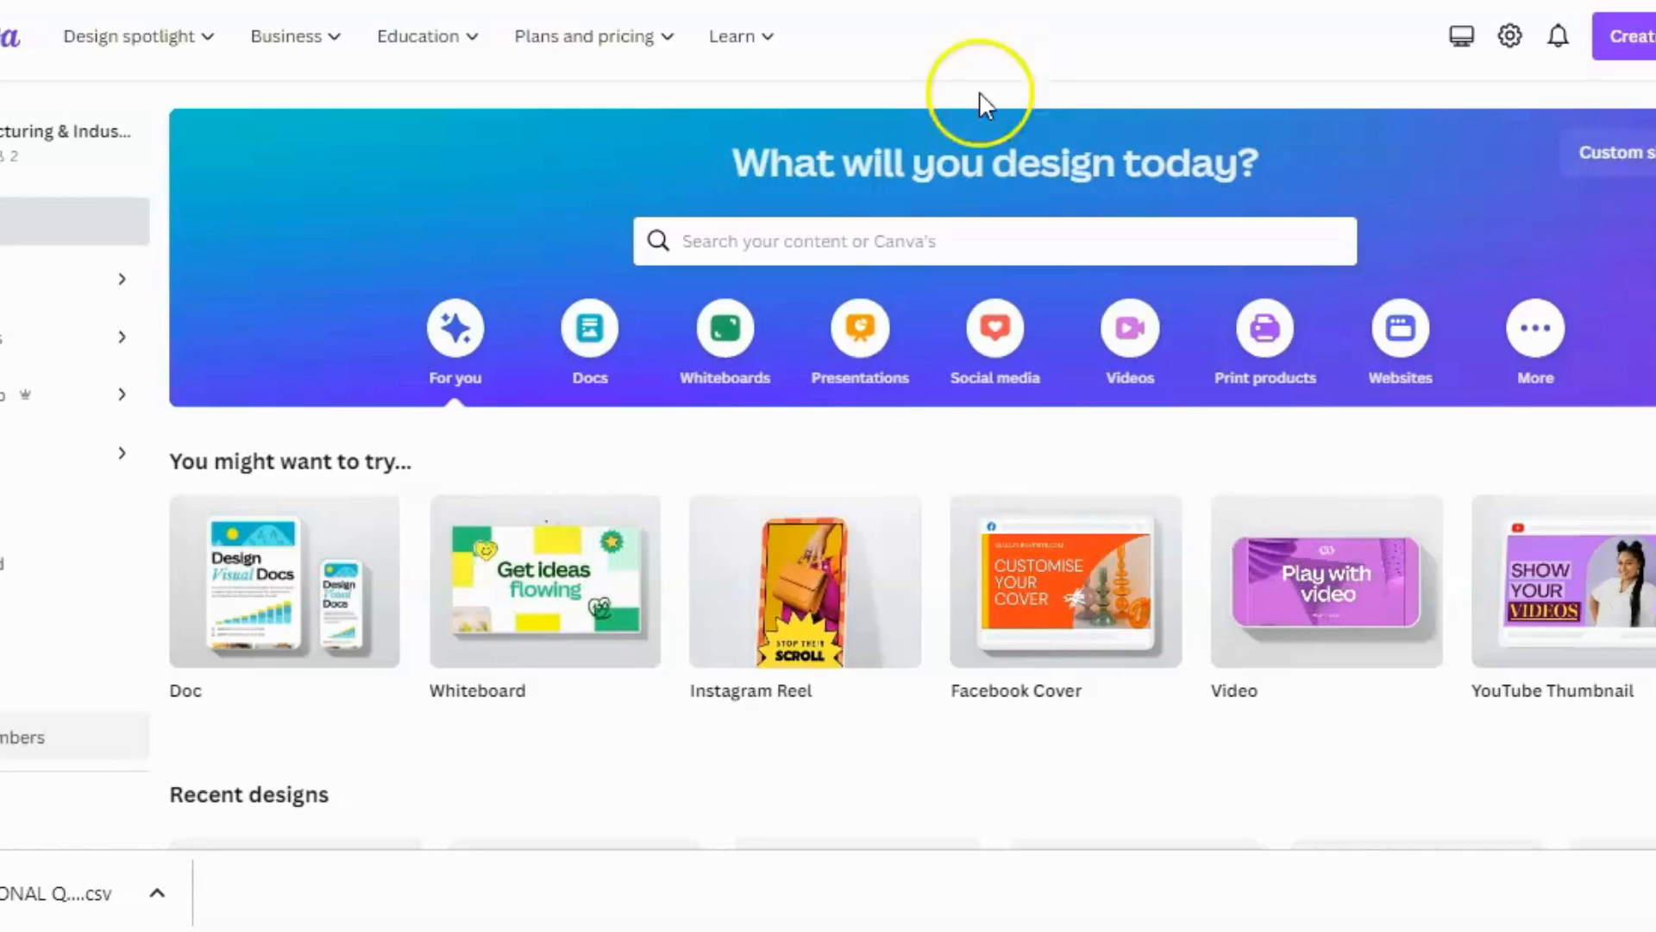
# Search Canva for 'inst' templates and preview the Pink Inspirational Instagram Quote template
pyautogui.click(994, 241)
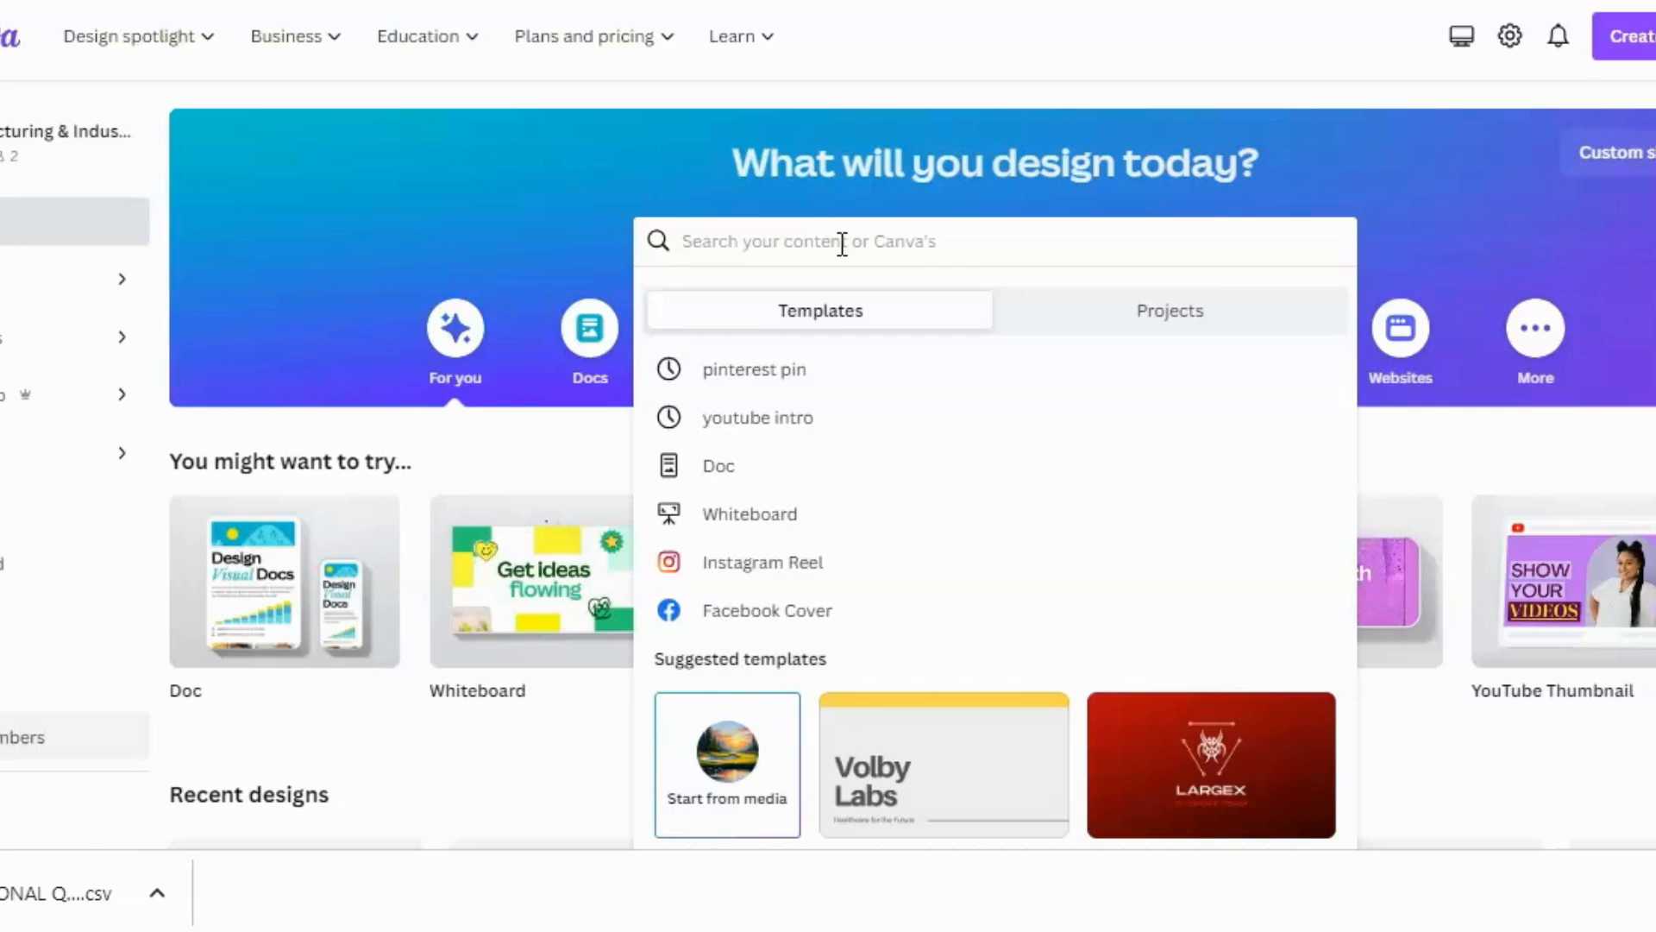
pyautogui.write('instagram')
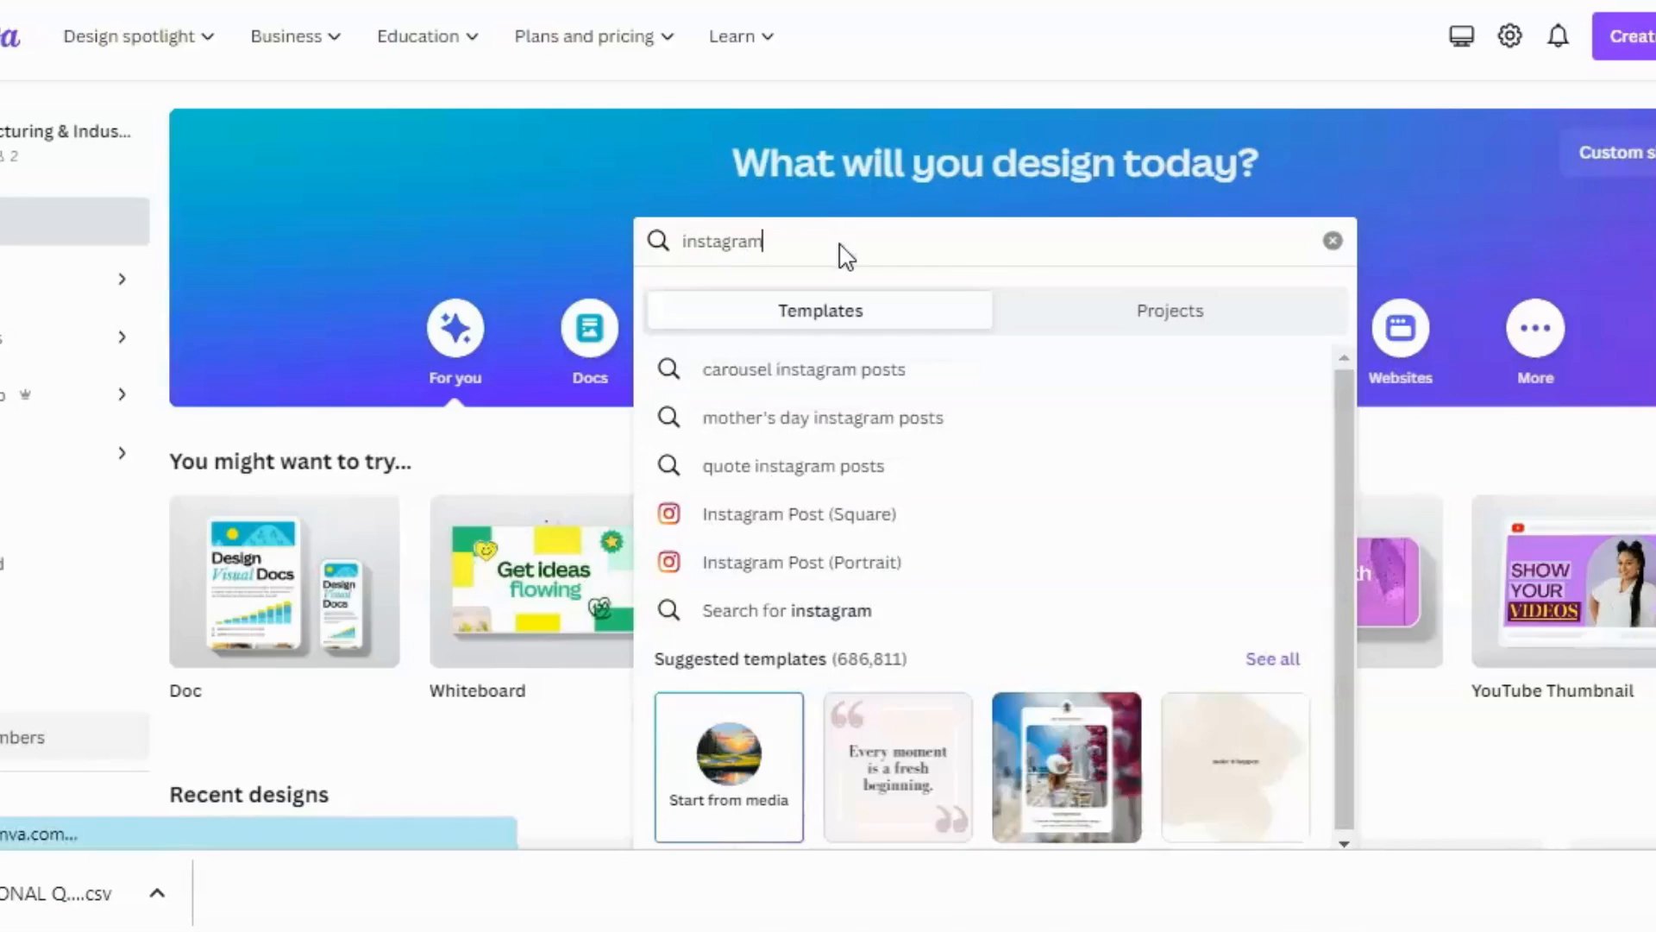
pyautogui.click(786, 609)
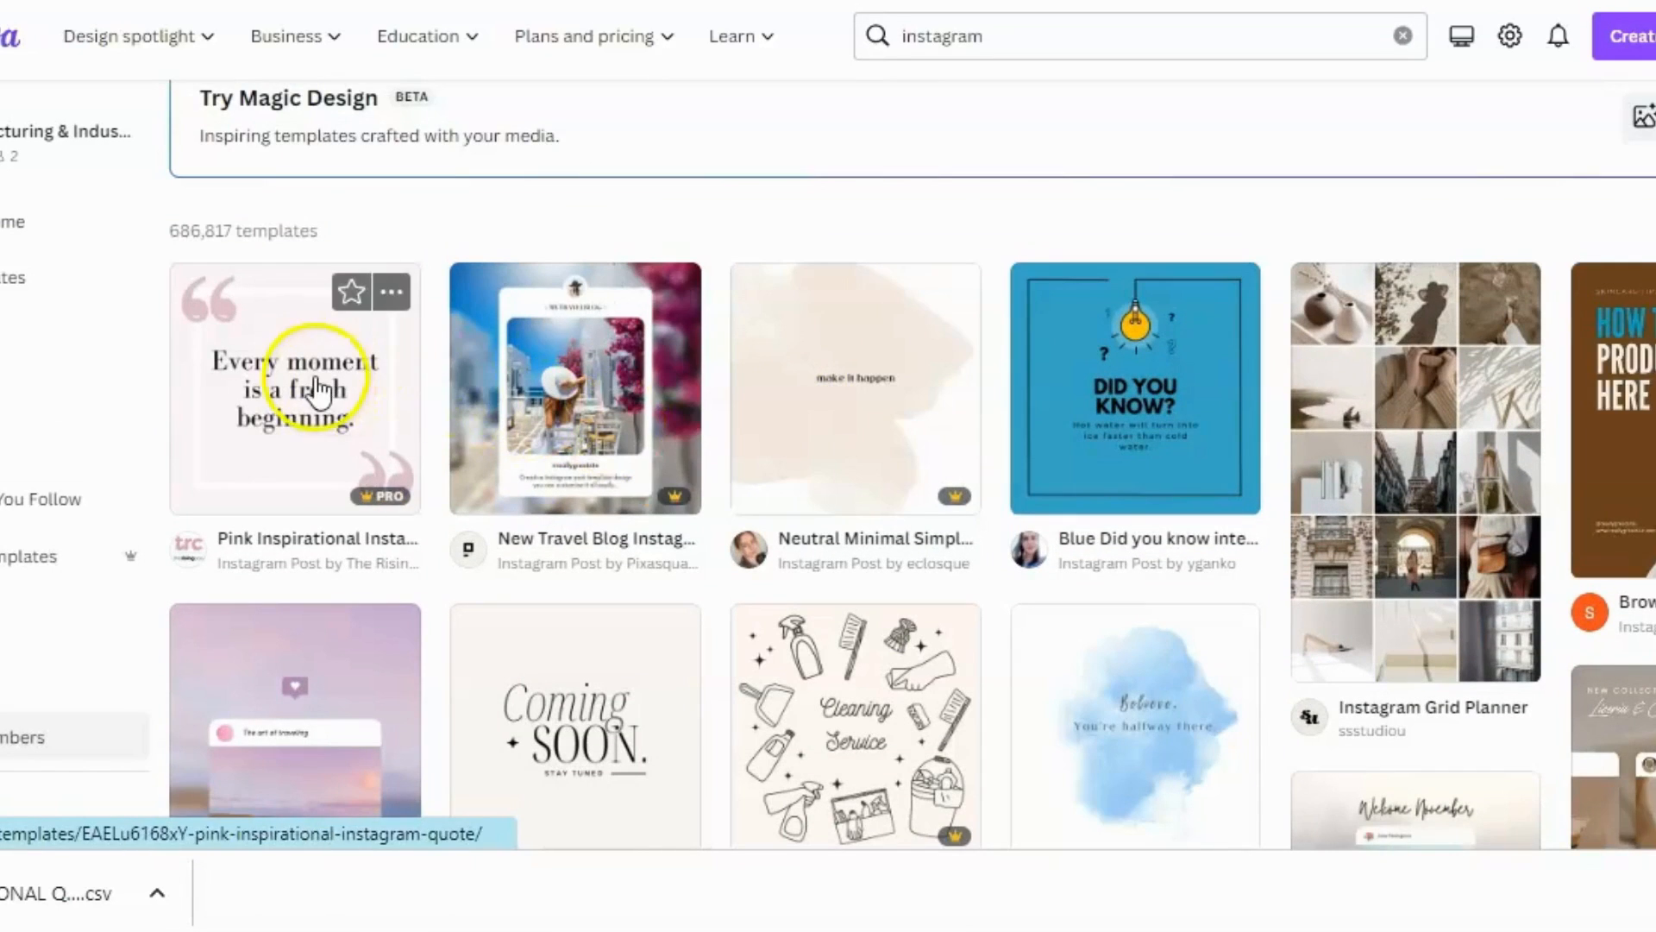
pyautogui.click(293, 388)
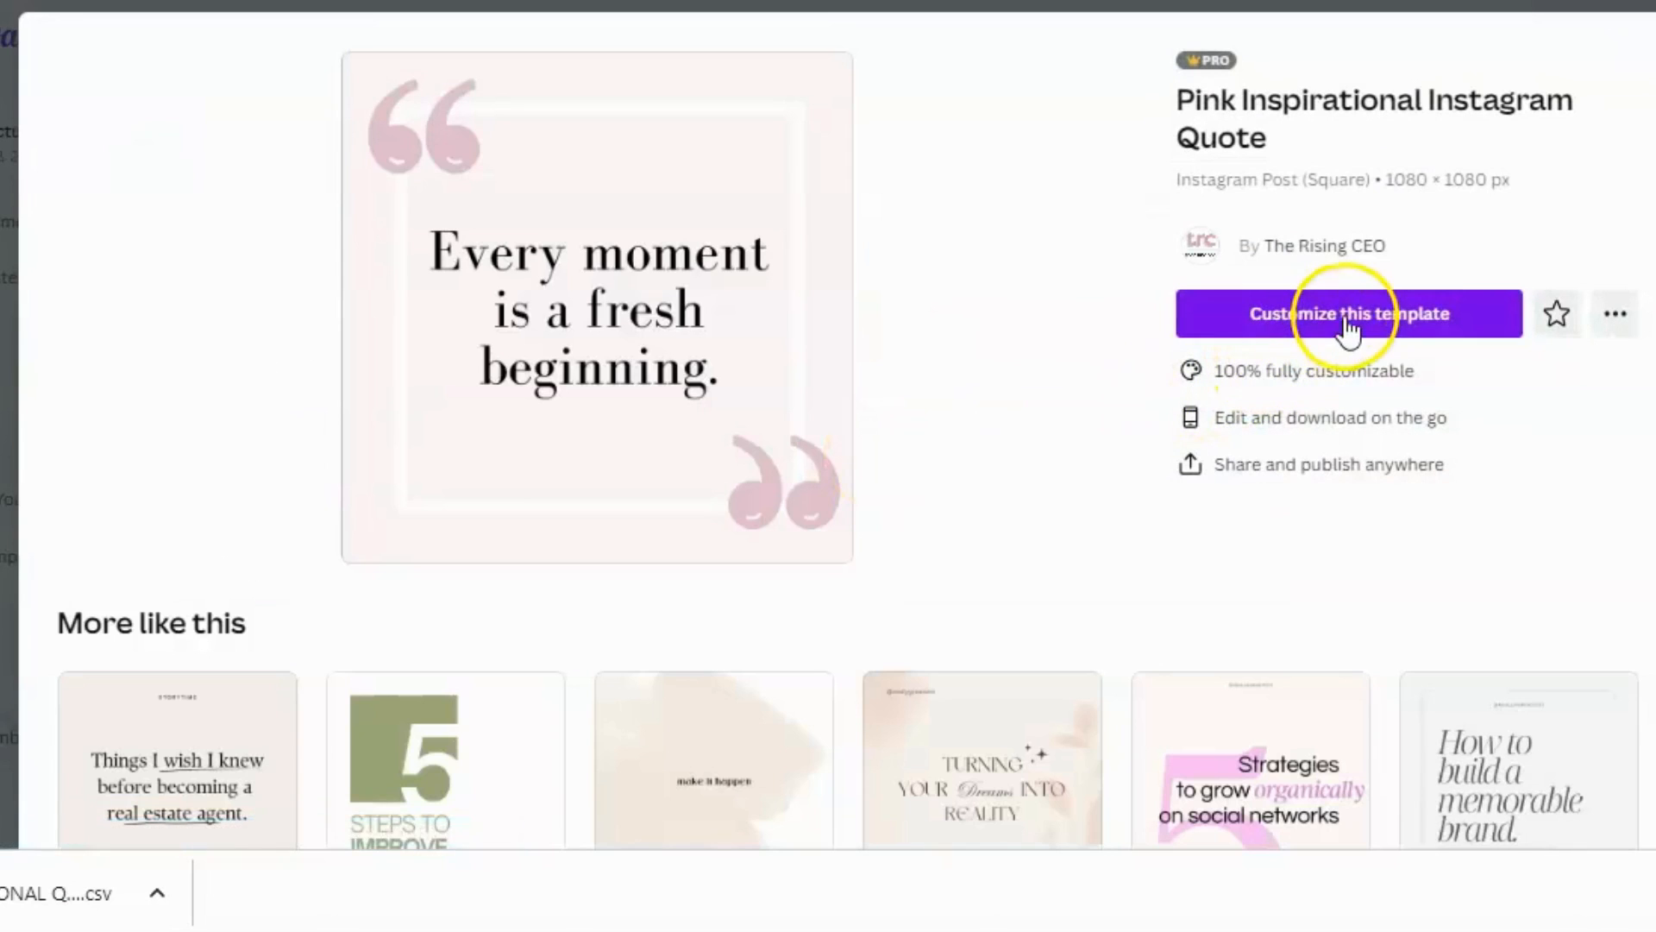
# Customize a copy of the template and upload the MOTIVATIONAL QUOTES CSV into Bulk create
pyautogui.click(1347, 312)
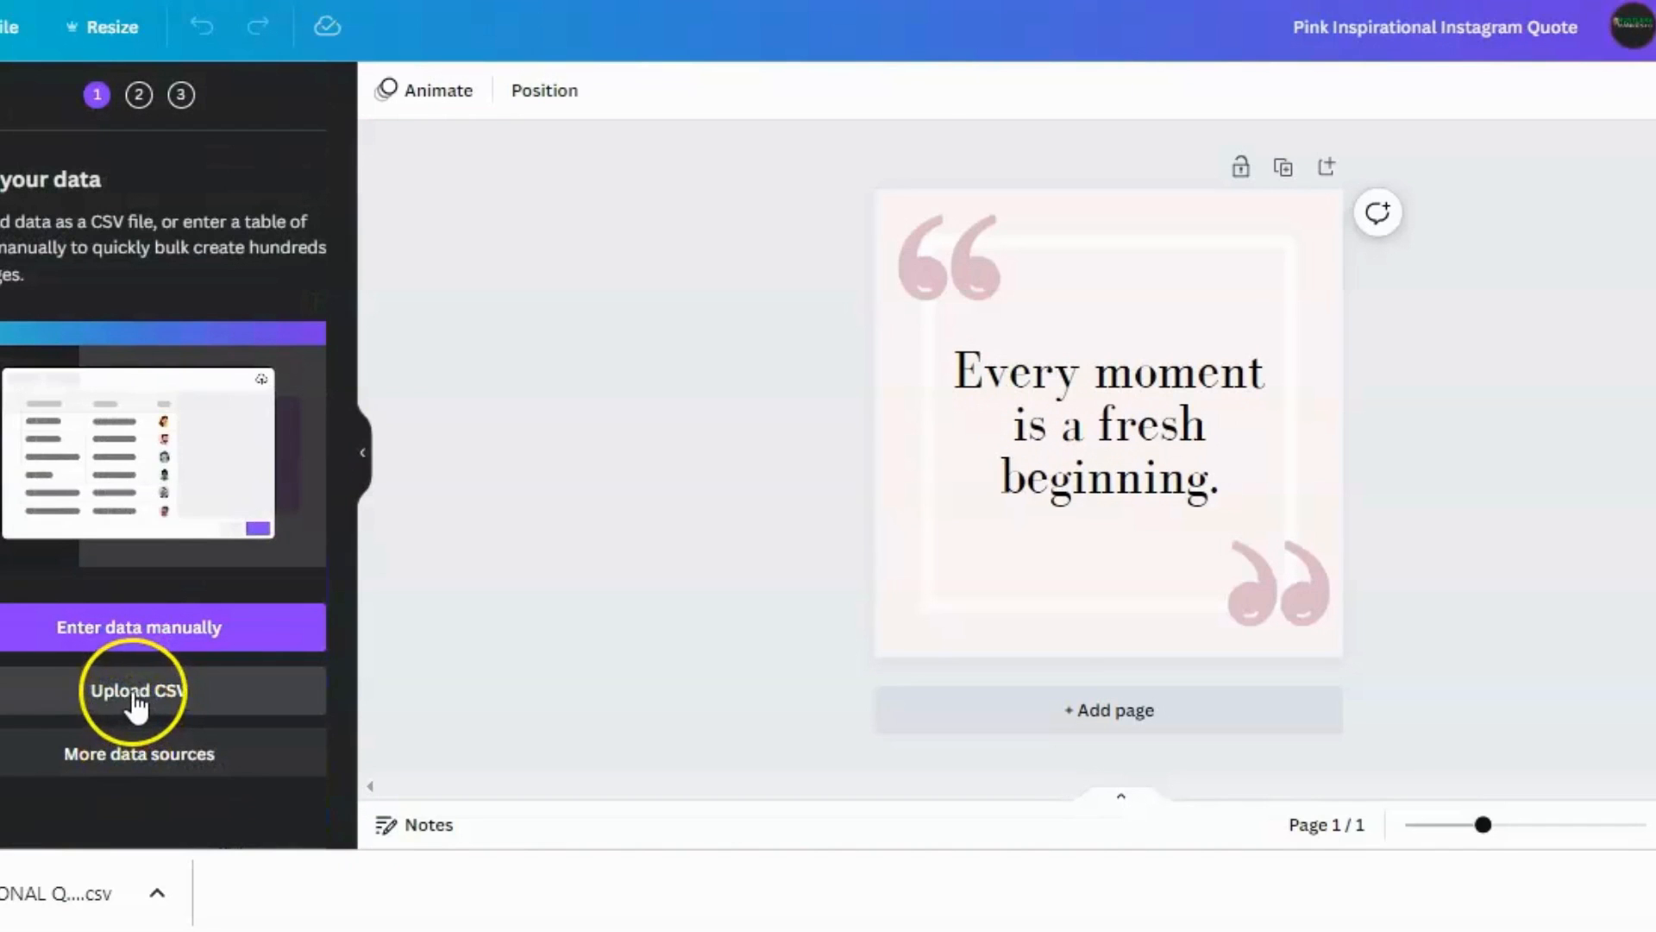
pyautogui.click(138, 690)
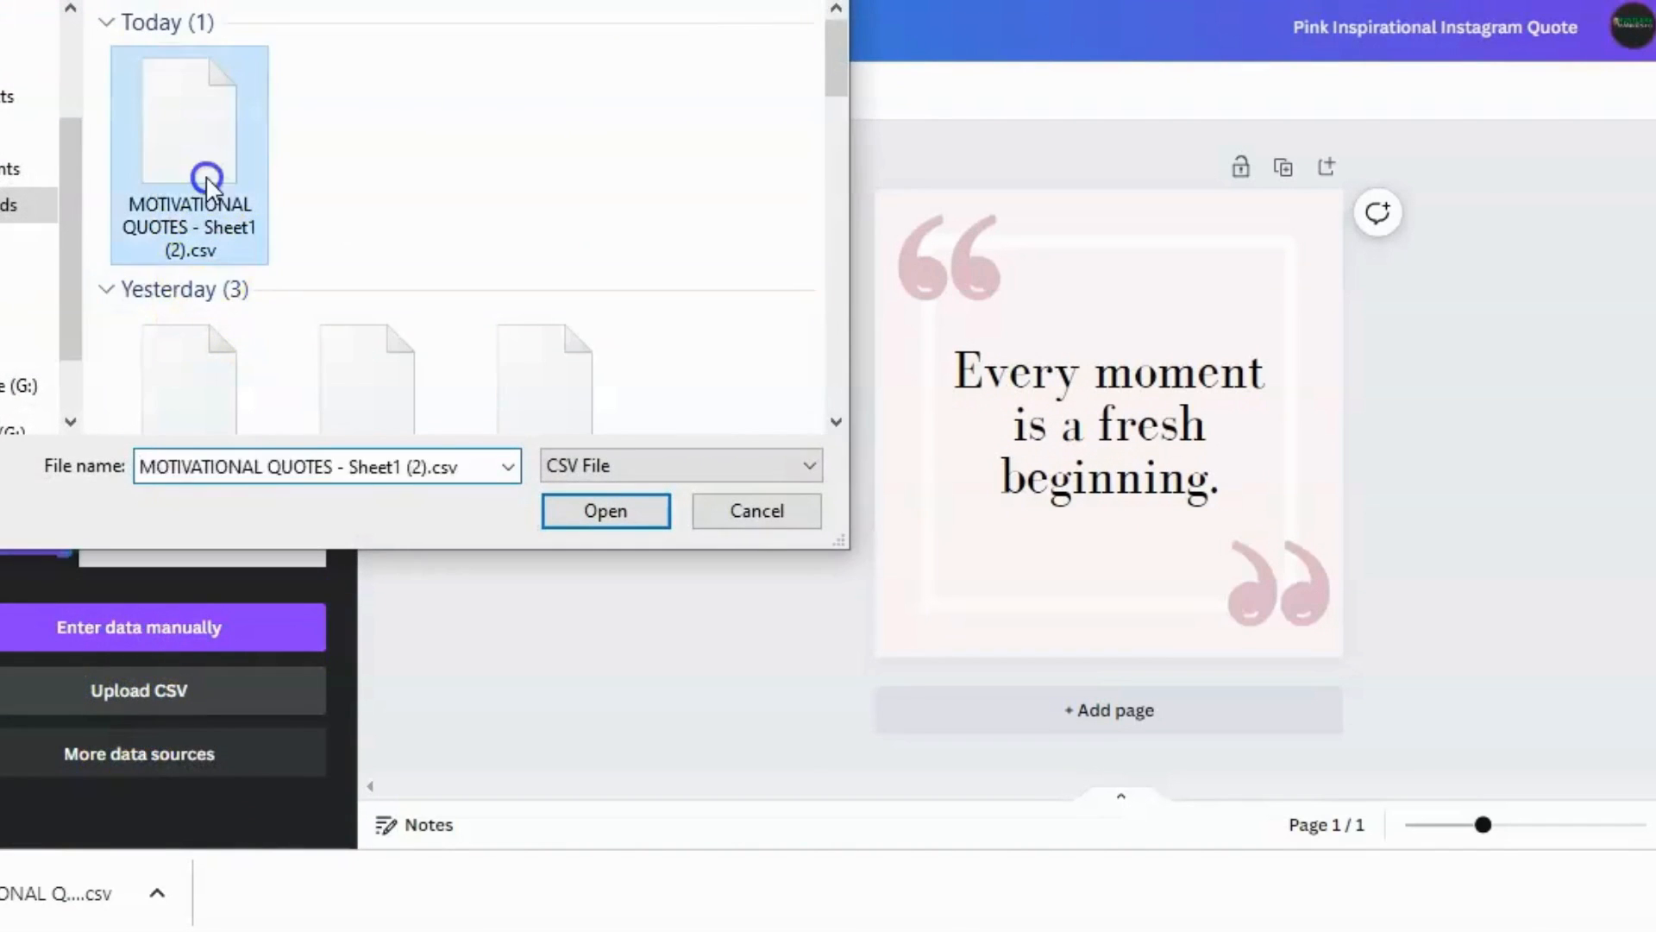
pyautogui.click(606, 511)
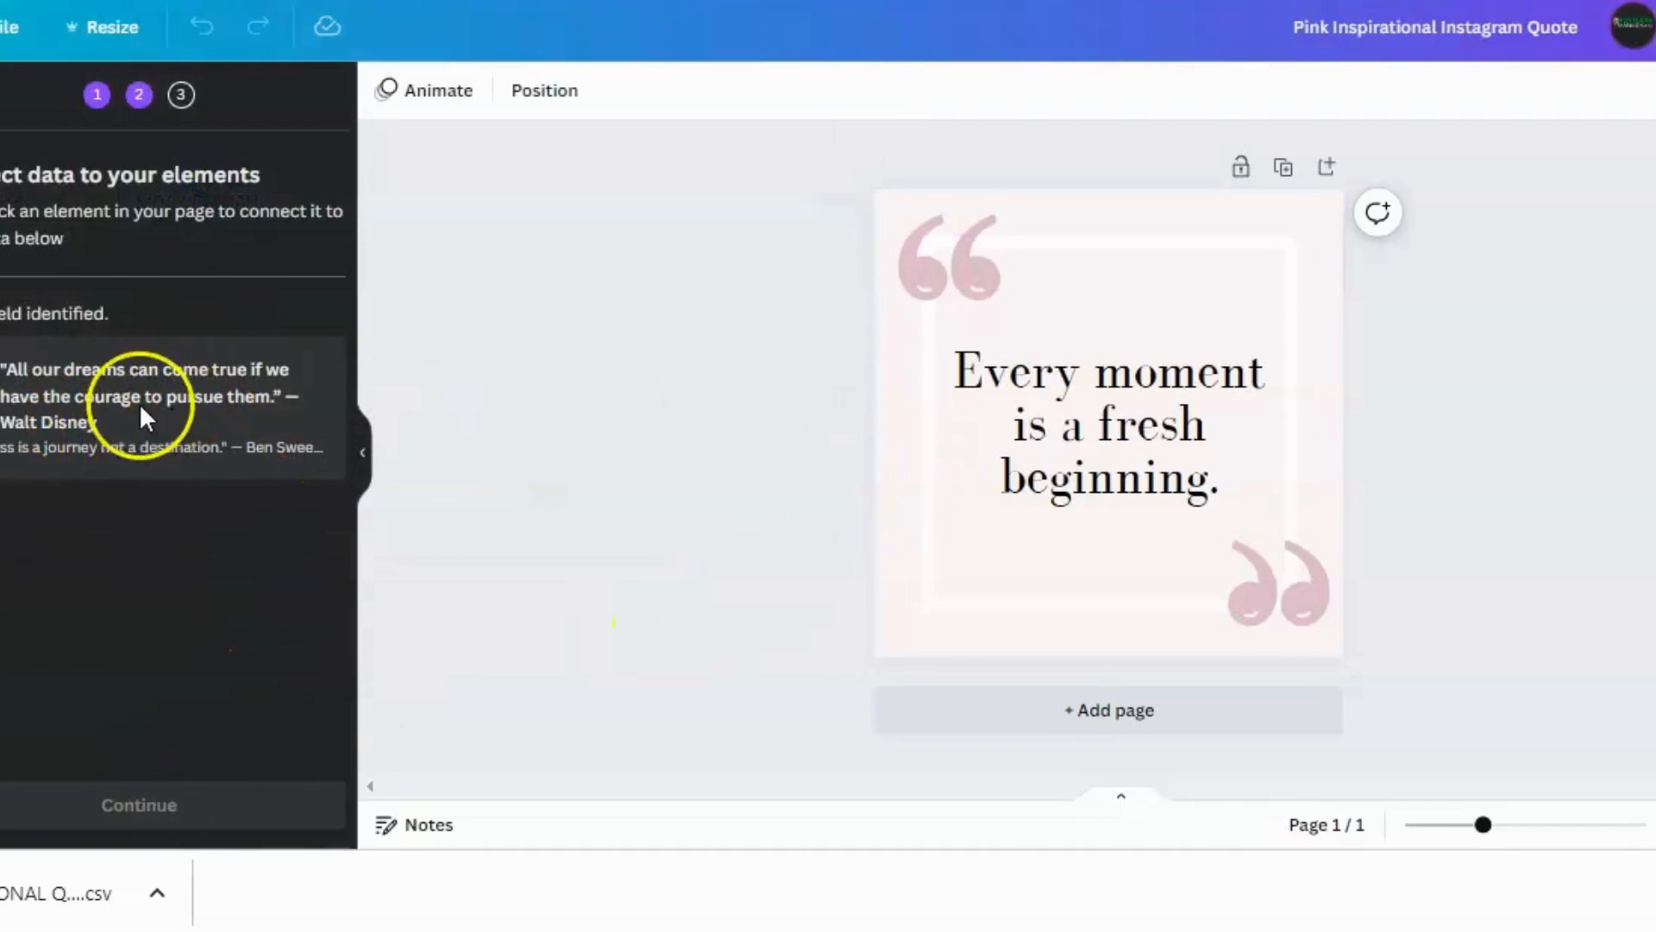
# Connect the quote text box to the CSV data field and generate 58 pages, one per quote
pyautogui.click(1108, 423)
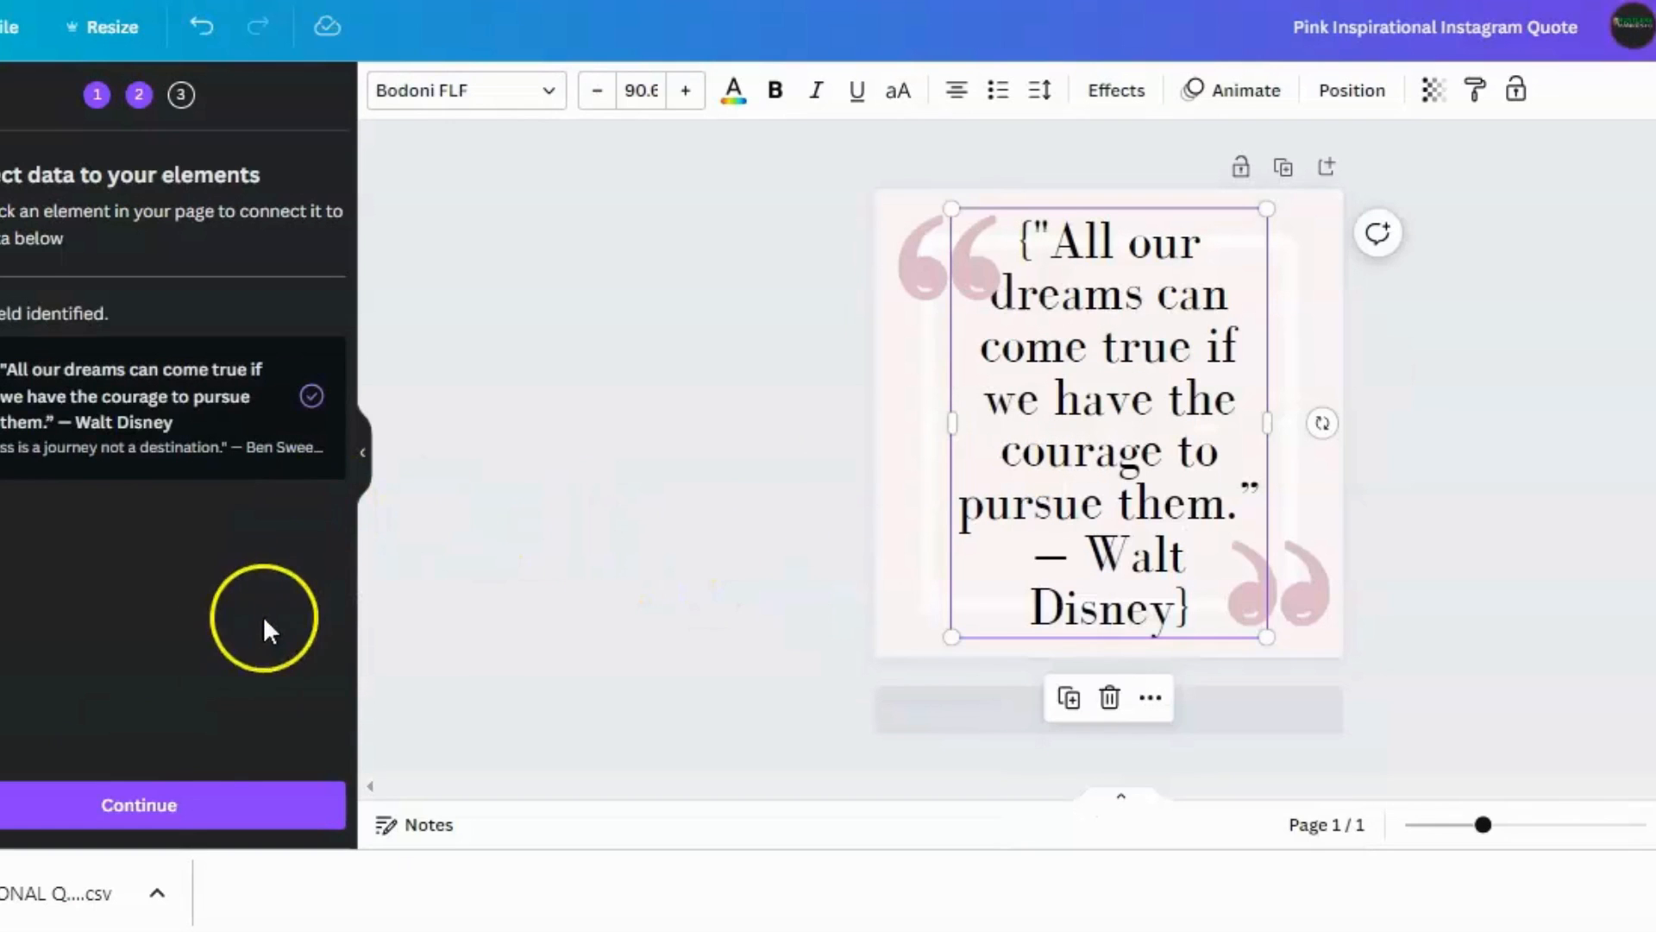
pyautogui.click(138, 805)
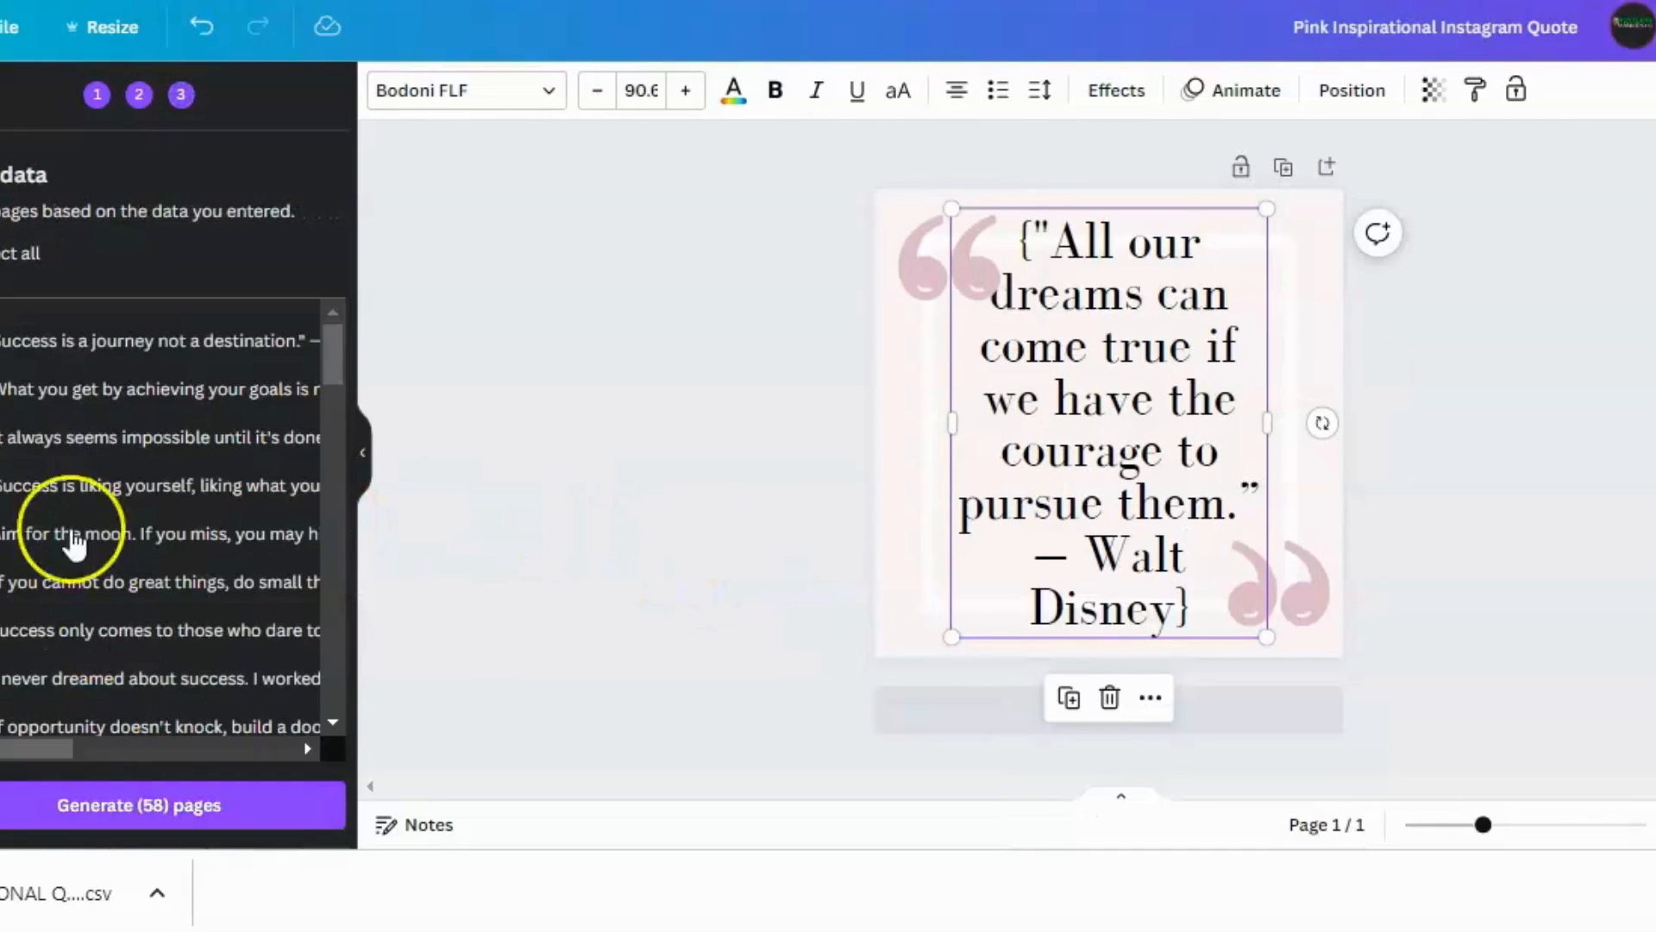
pyautogui.scroll(-3)
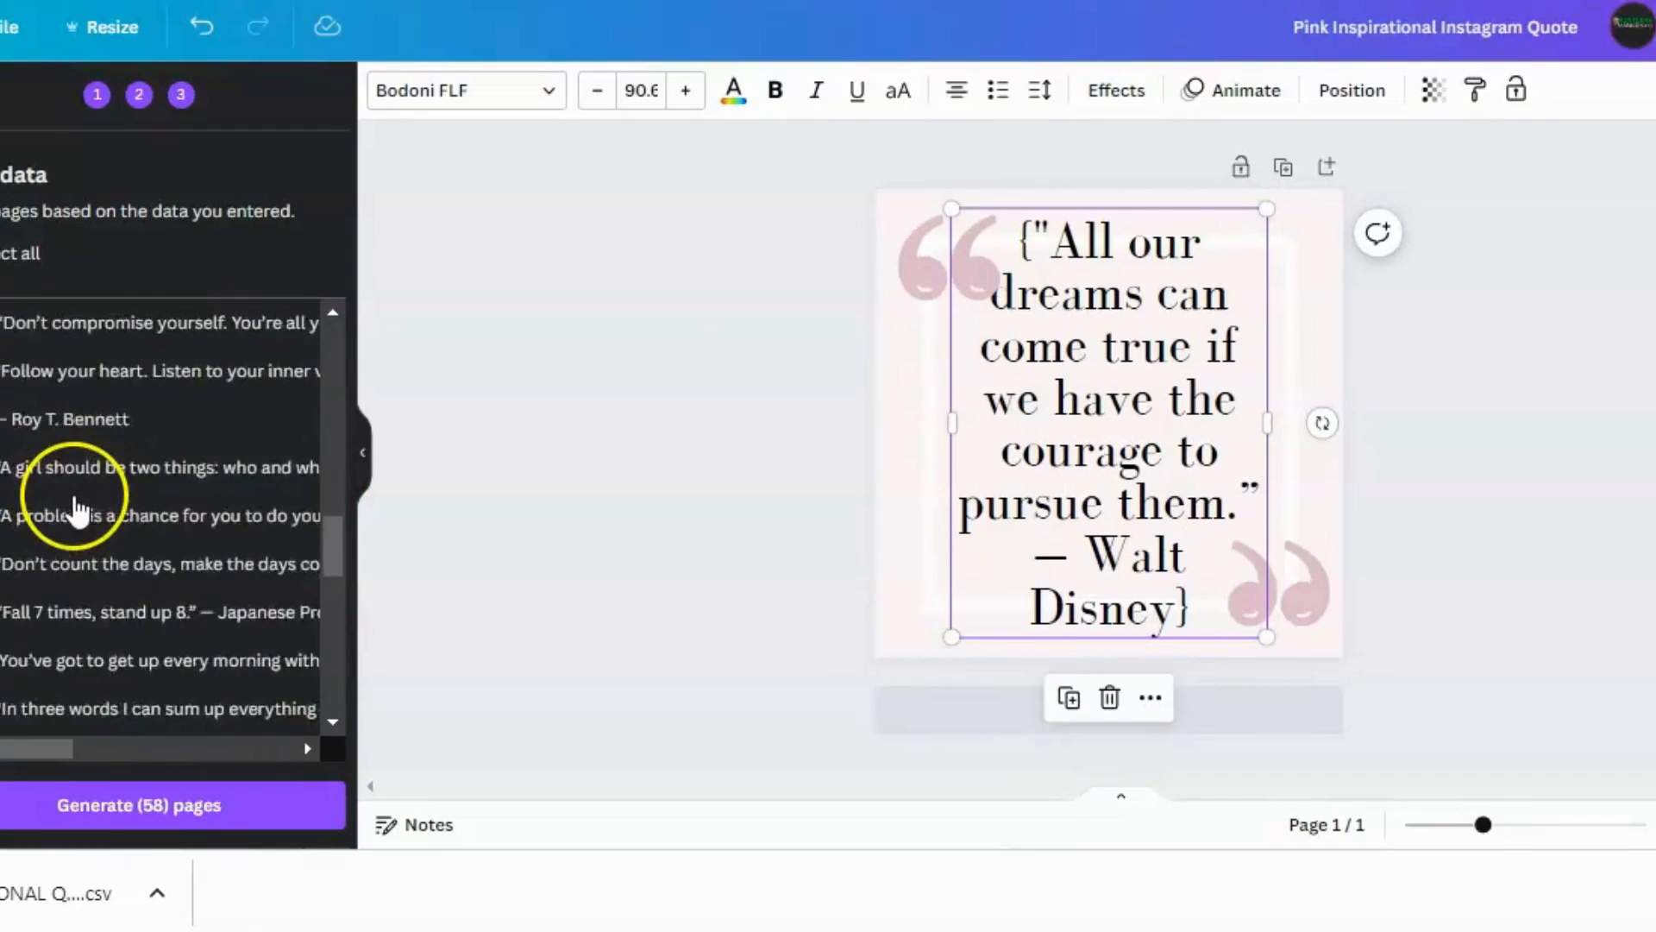
pyautogui.scroll(-3)
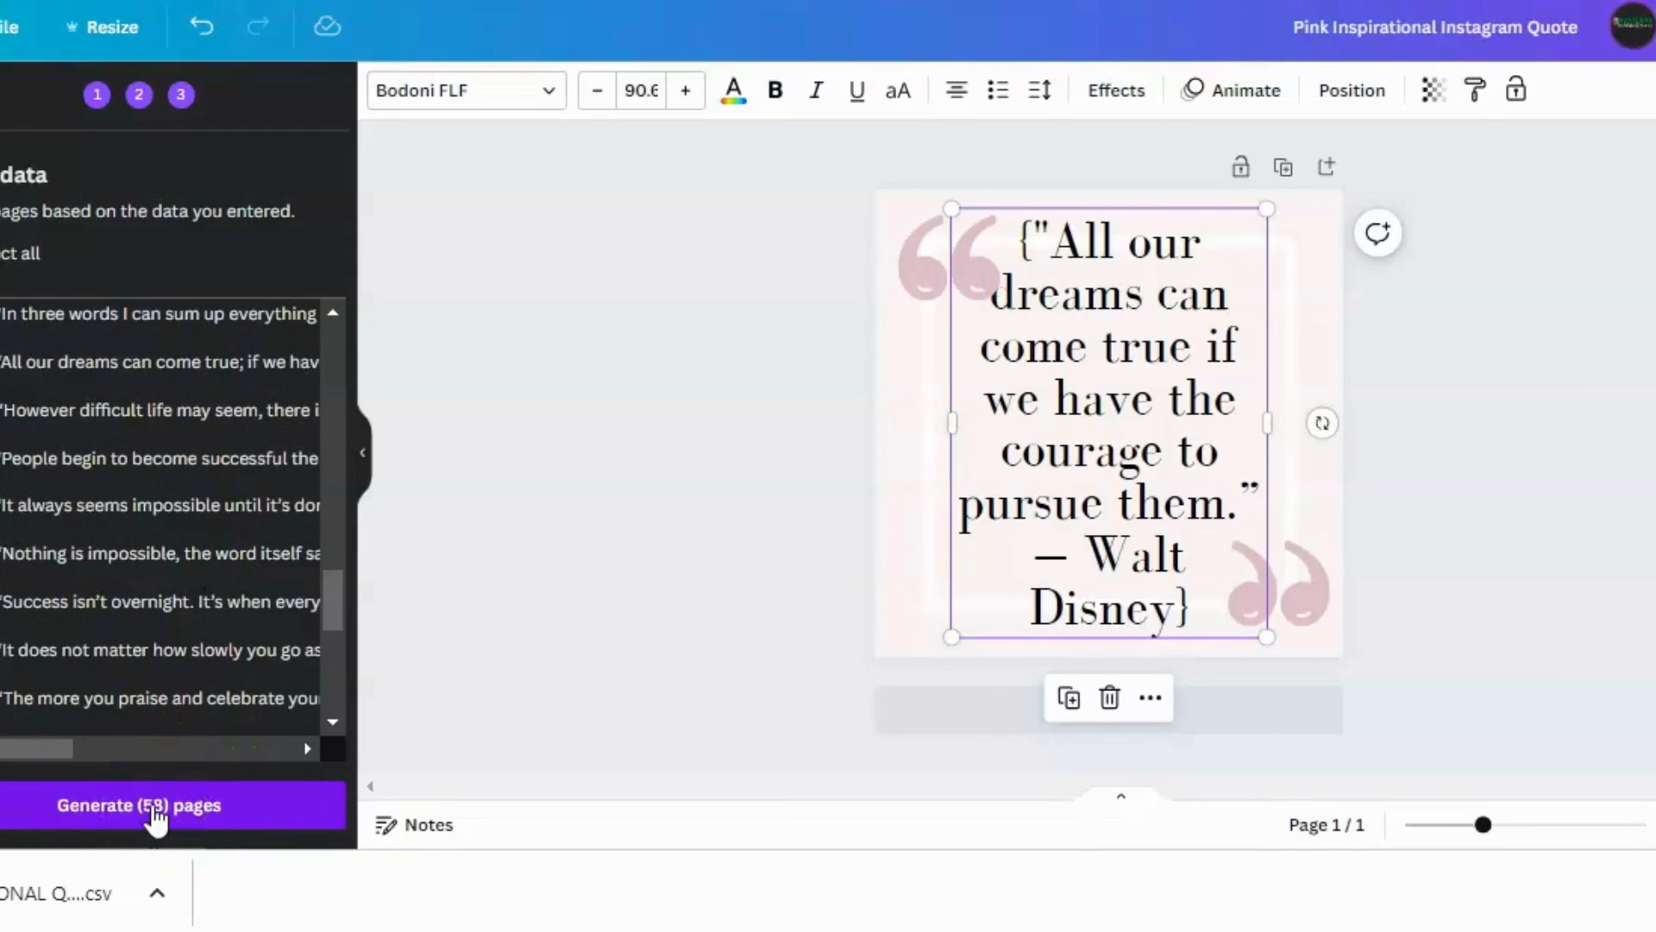
pyautogui.click(138, 806)
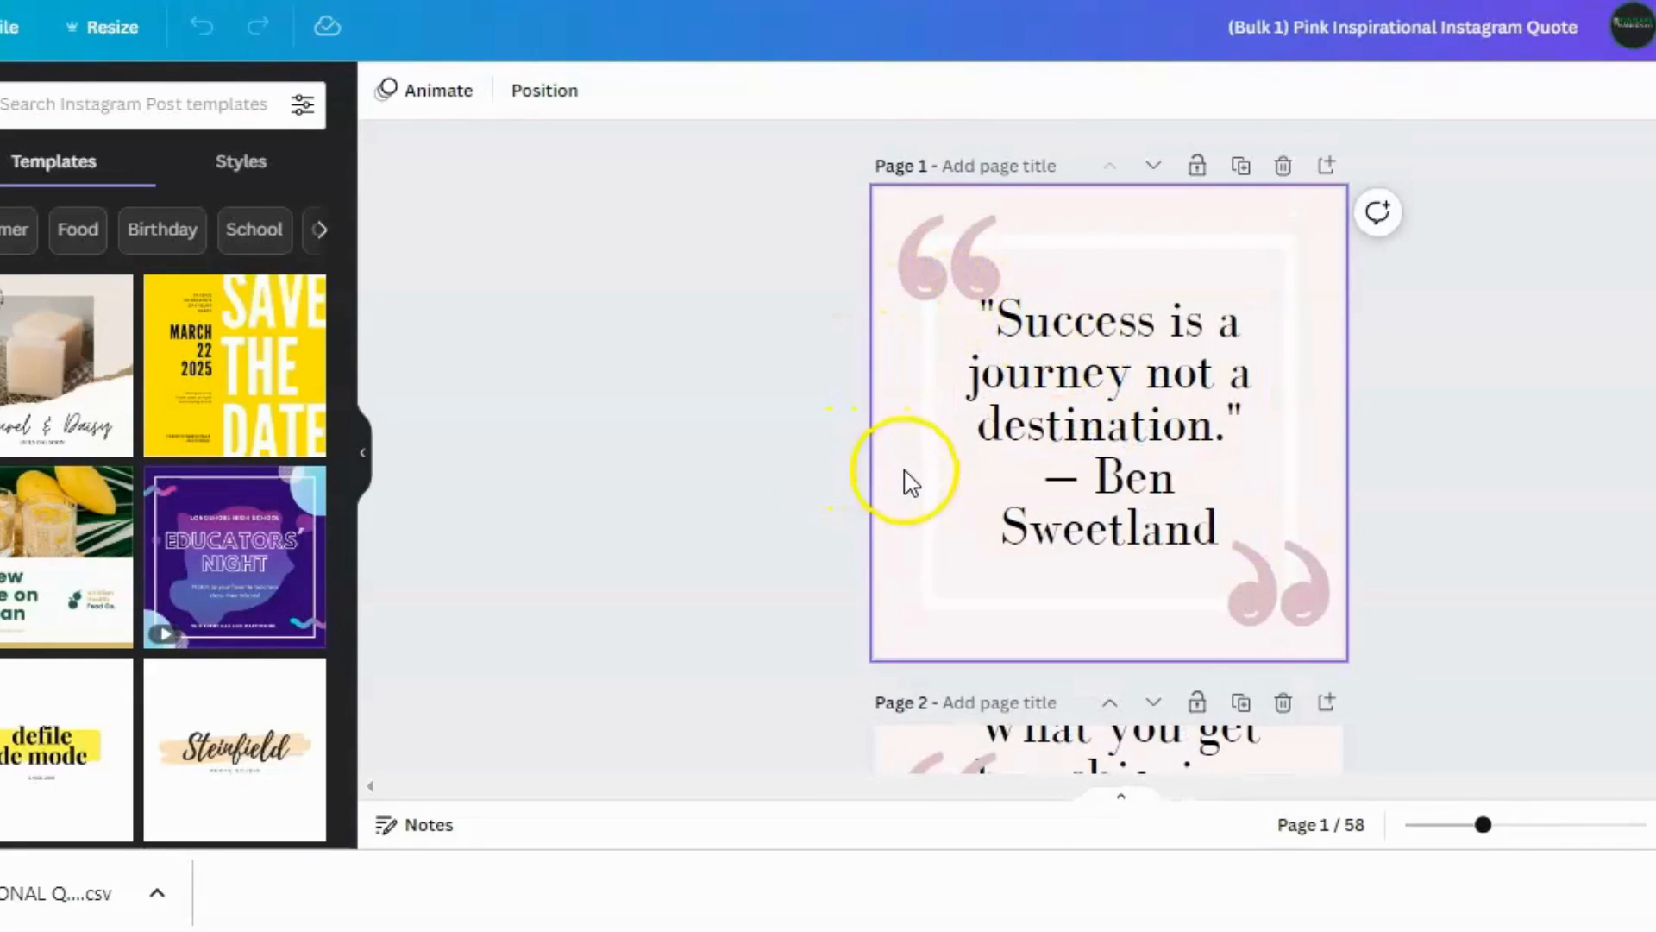
pyautogui.moveTo(1135, 210)
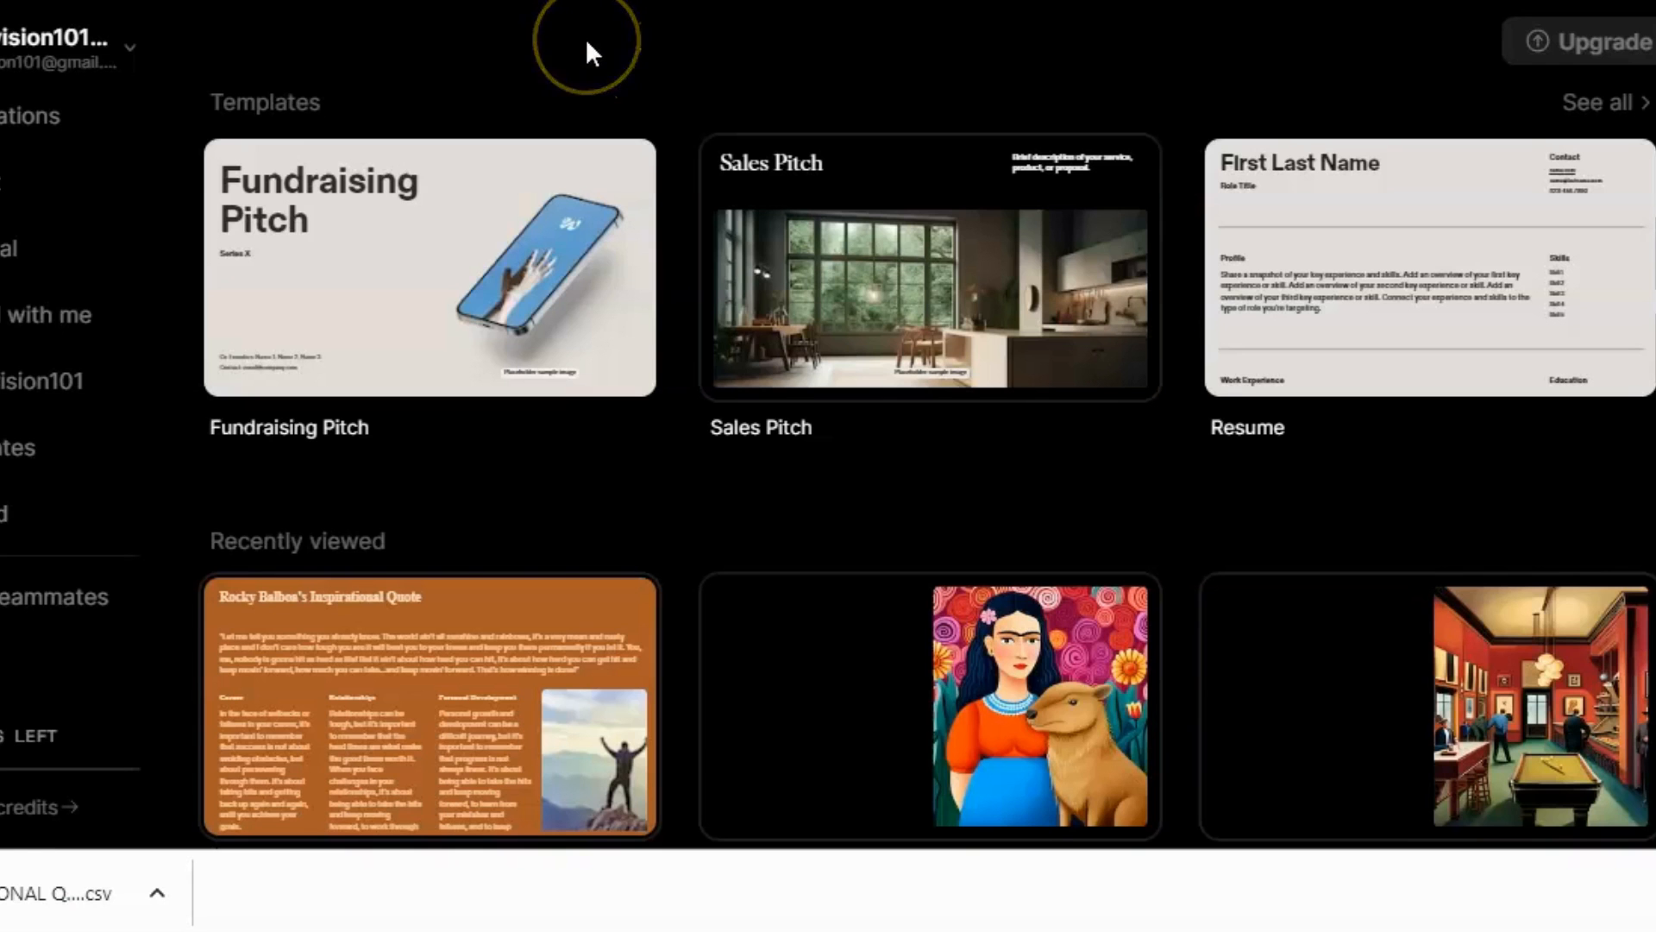
pyautogui.moveTo(993, 83)
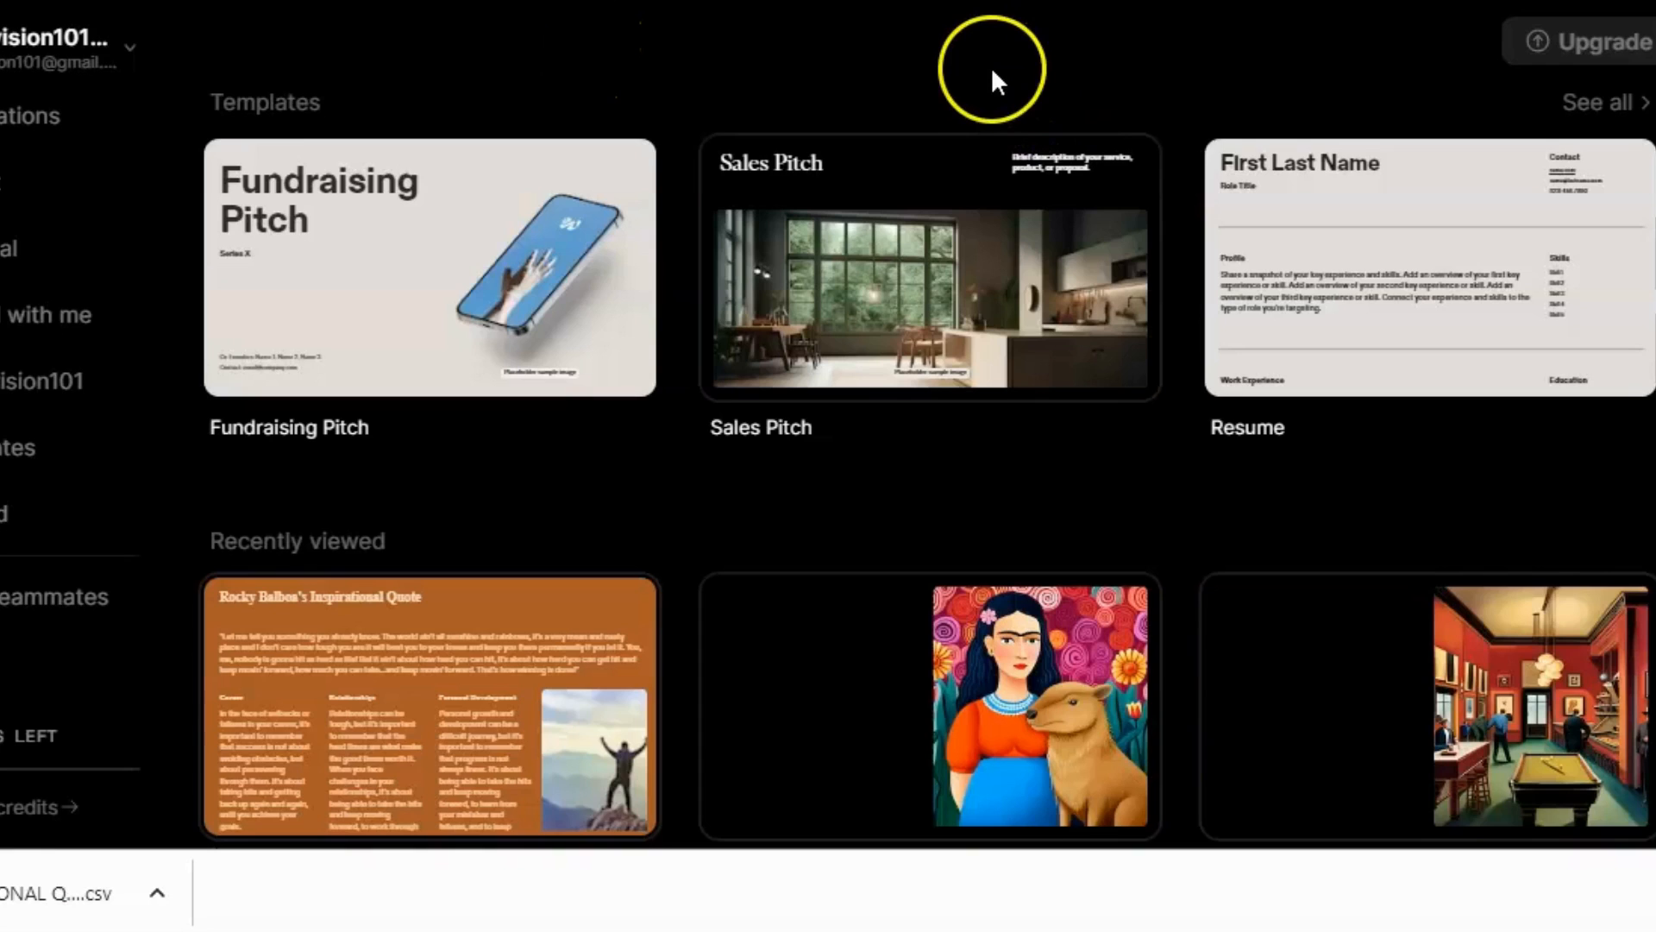
pyautogui.moveTo(1241, 126)
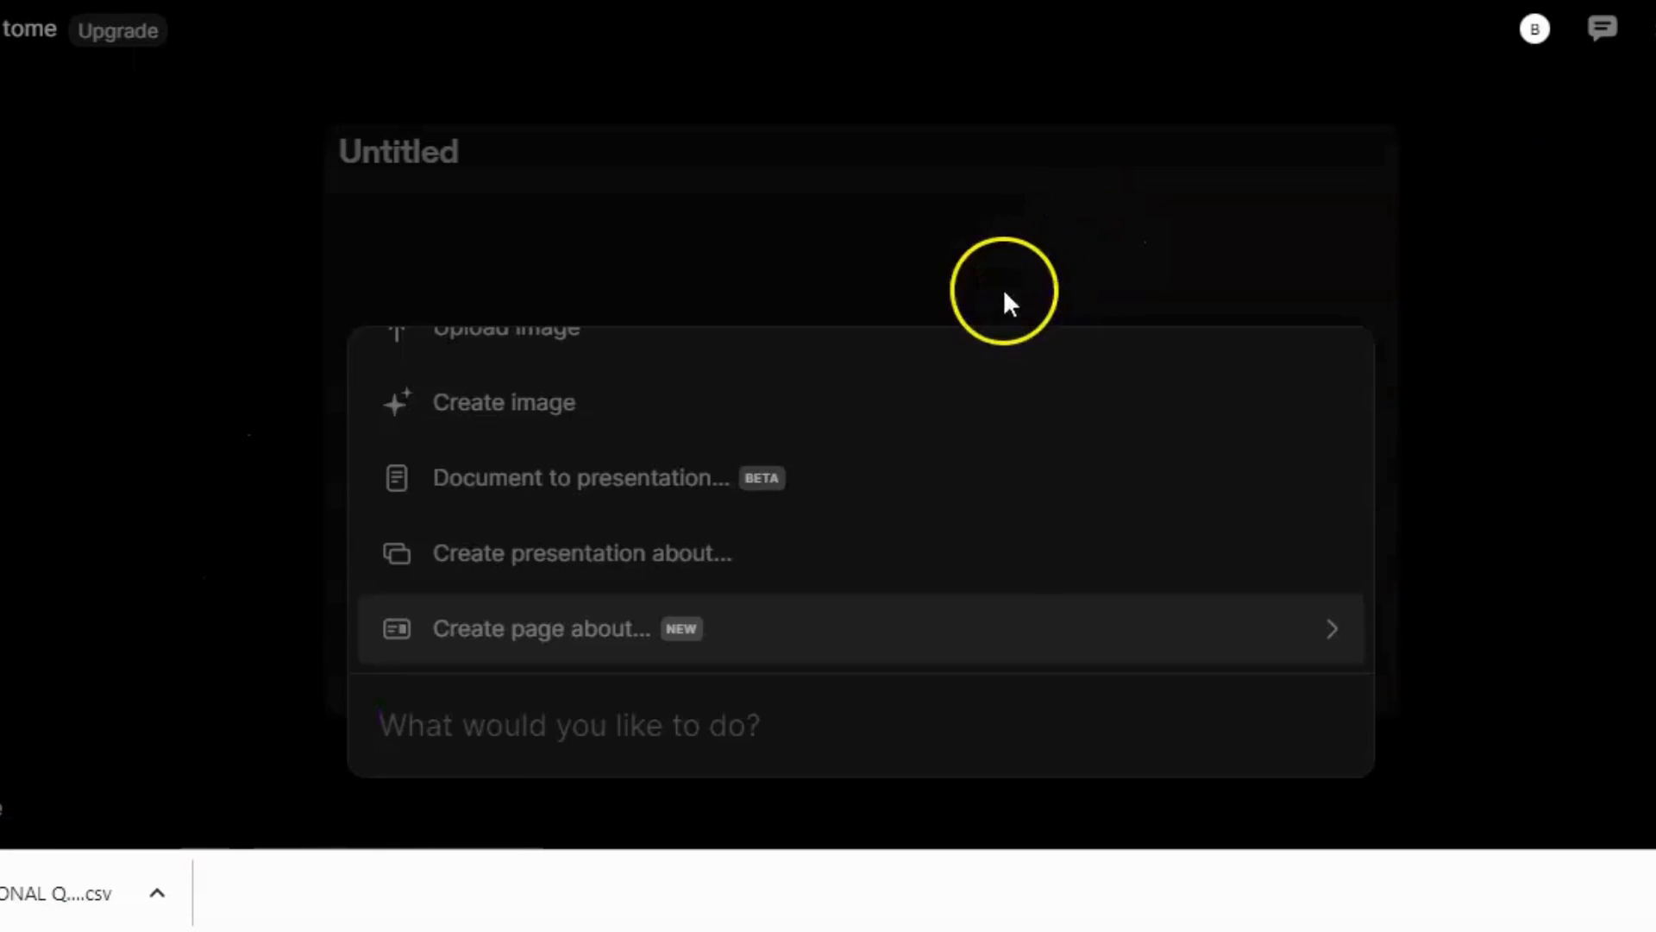
pyautogui.moveTo(571, 433)
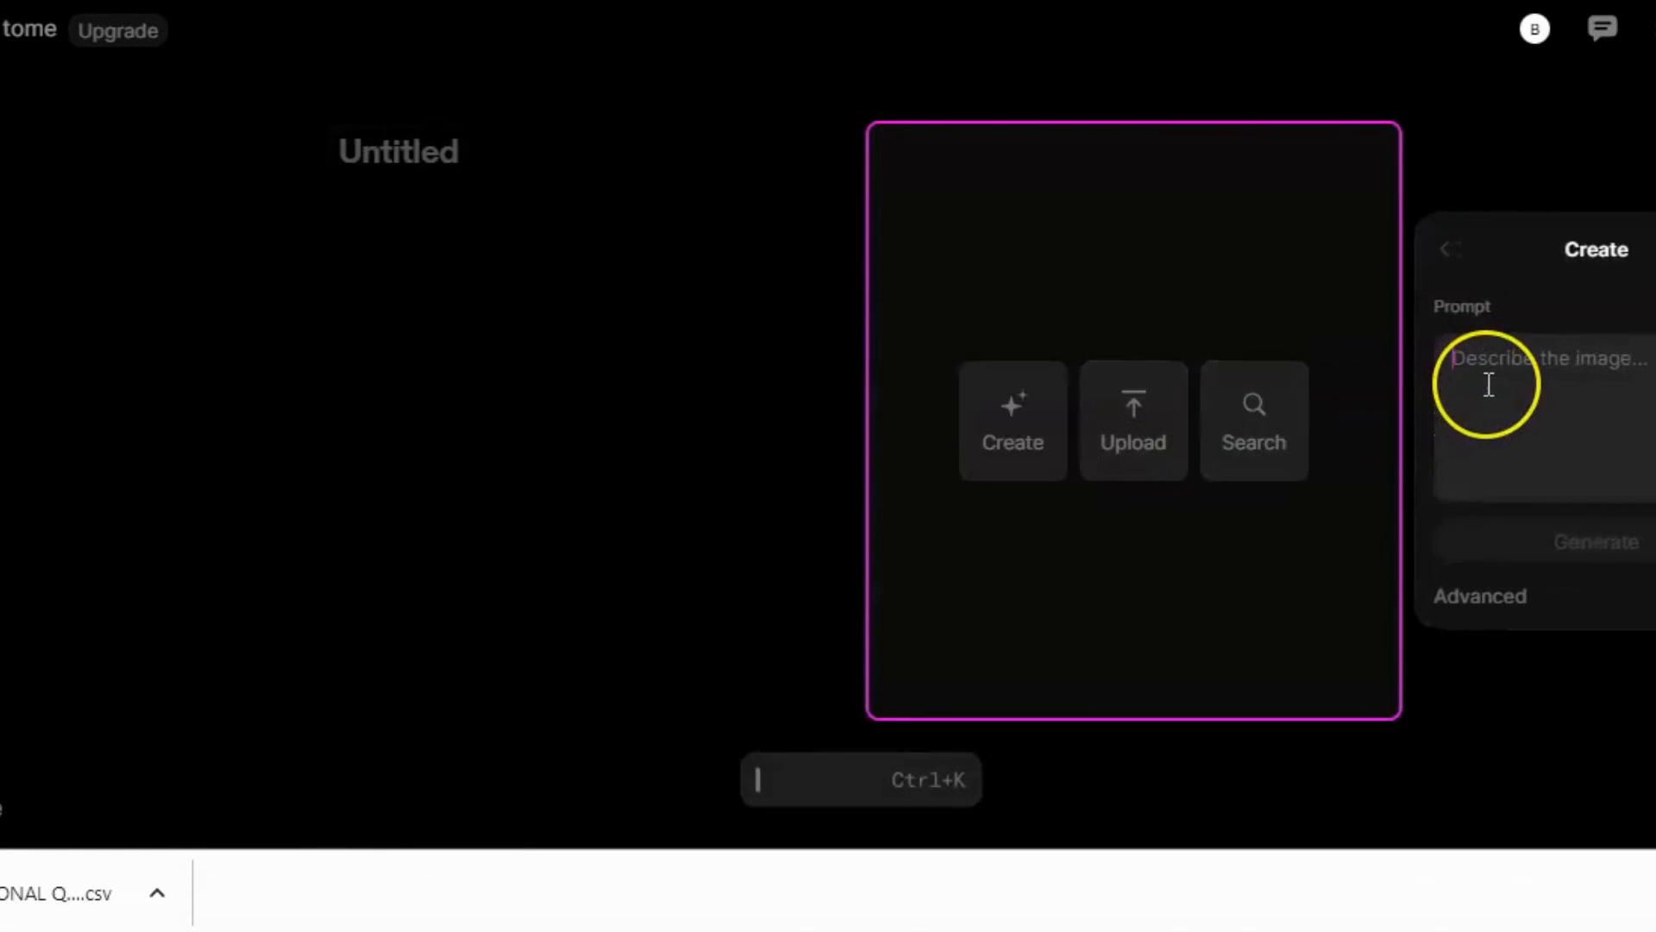
# Generate images in Tome from the prompt 'sunset rising on a golf'
pyautogui.click(1532, 413)
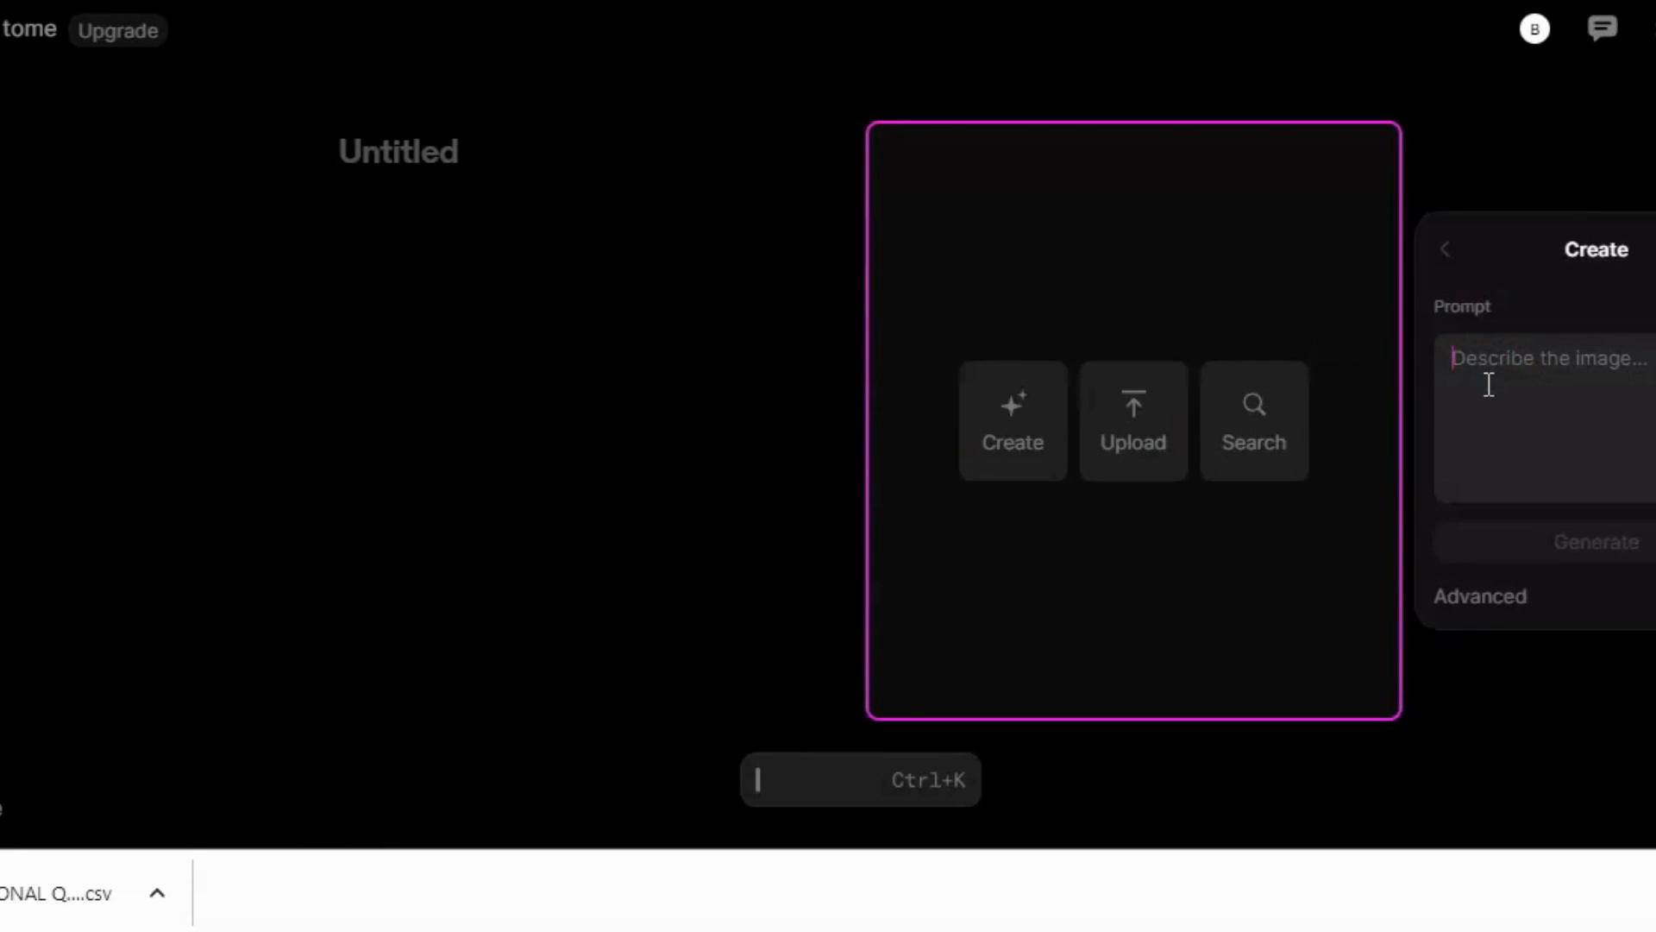
pyautogui.write('sunset rising o')
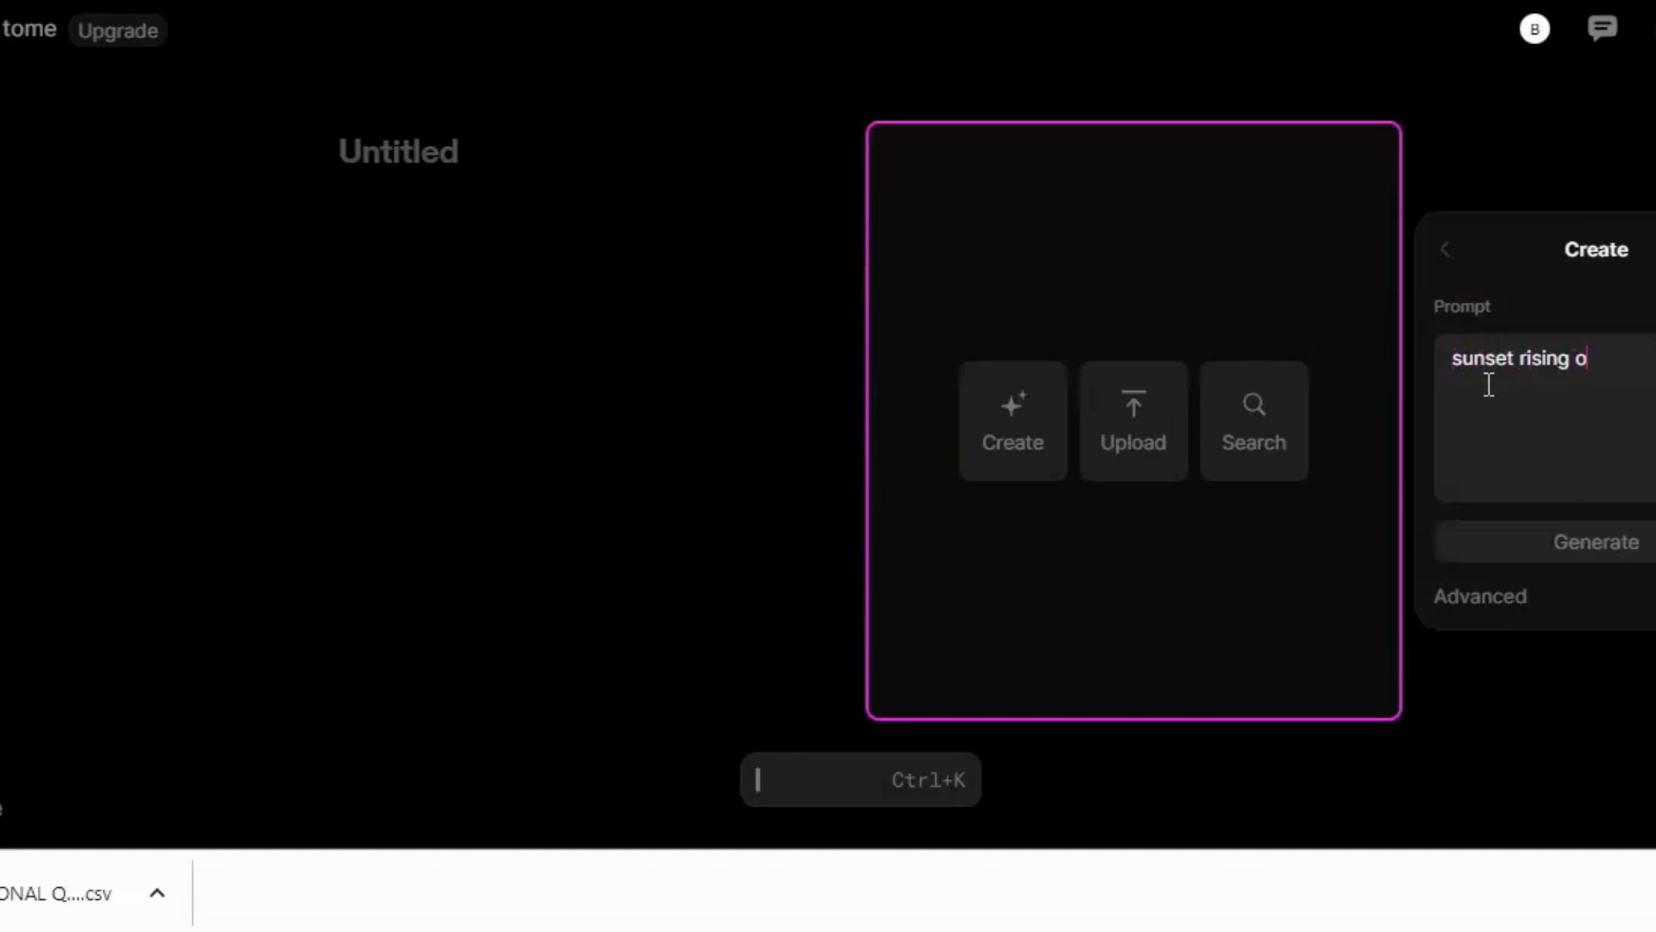
pyautogui.write('n a')
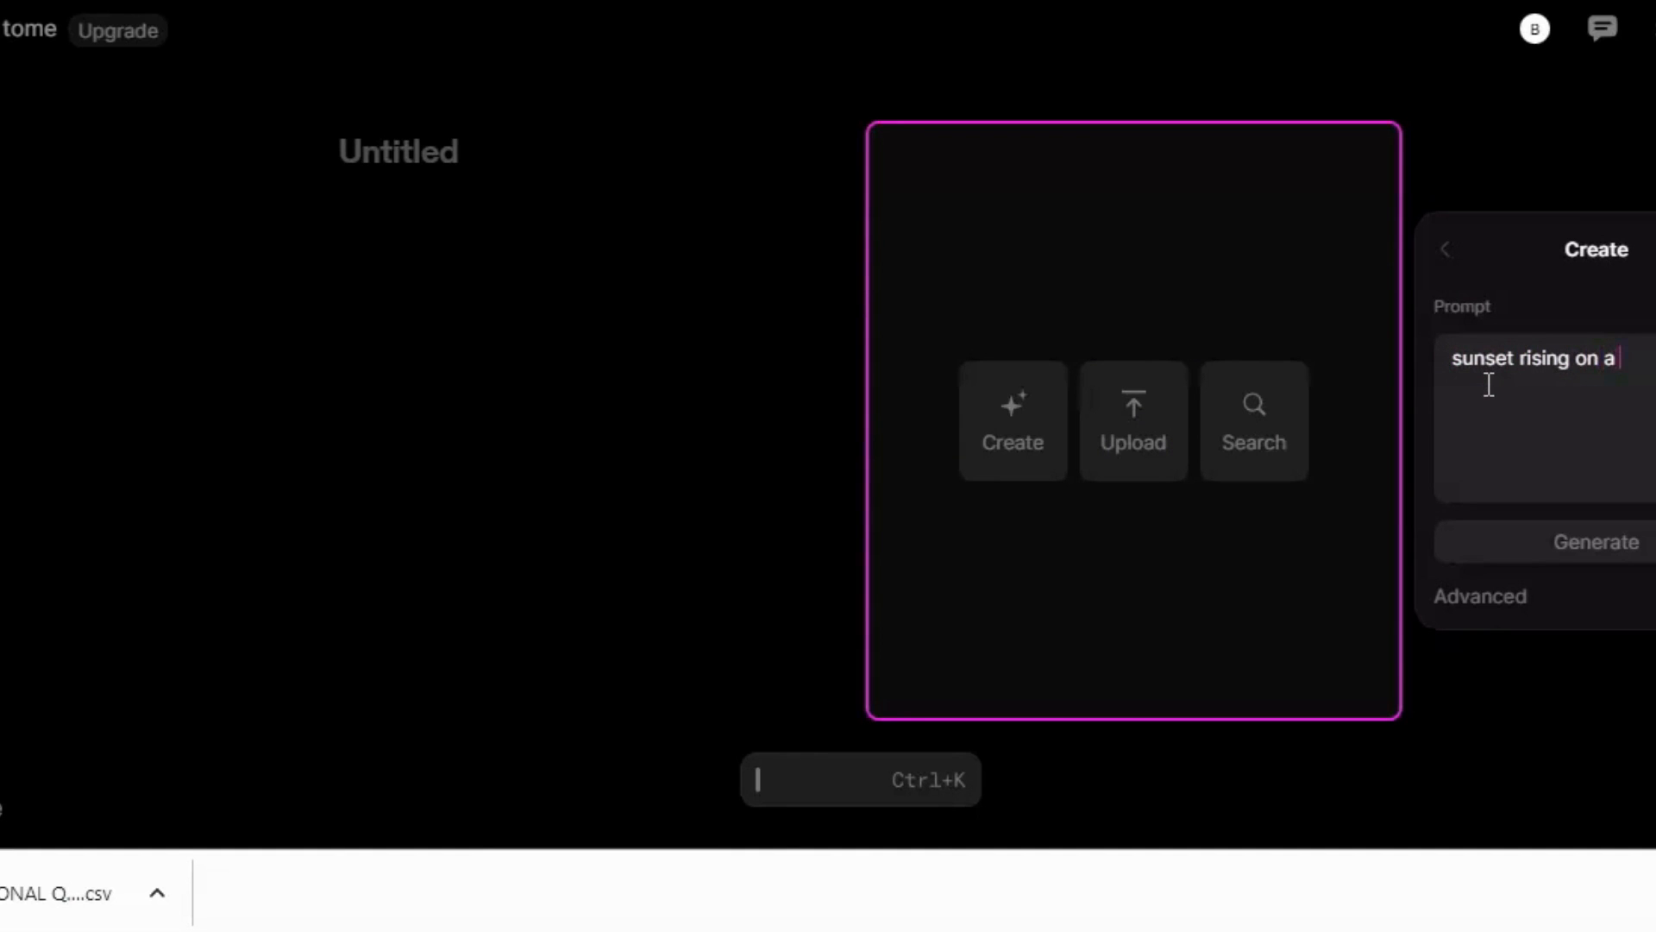
pyautogui.write('golf')
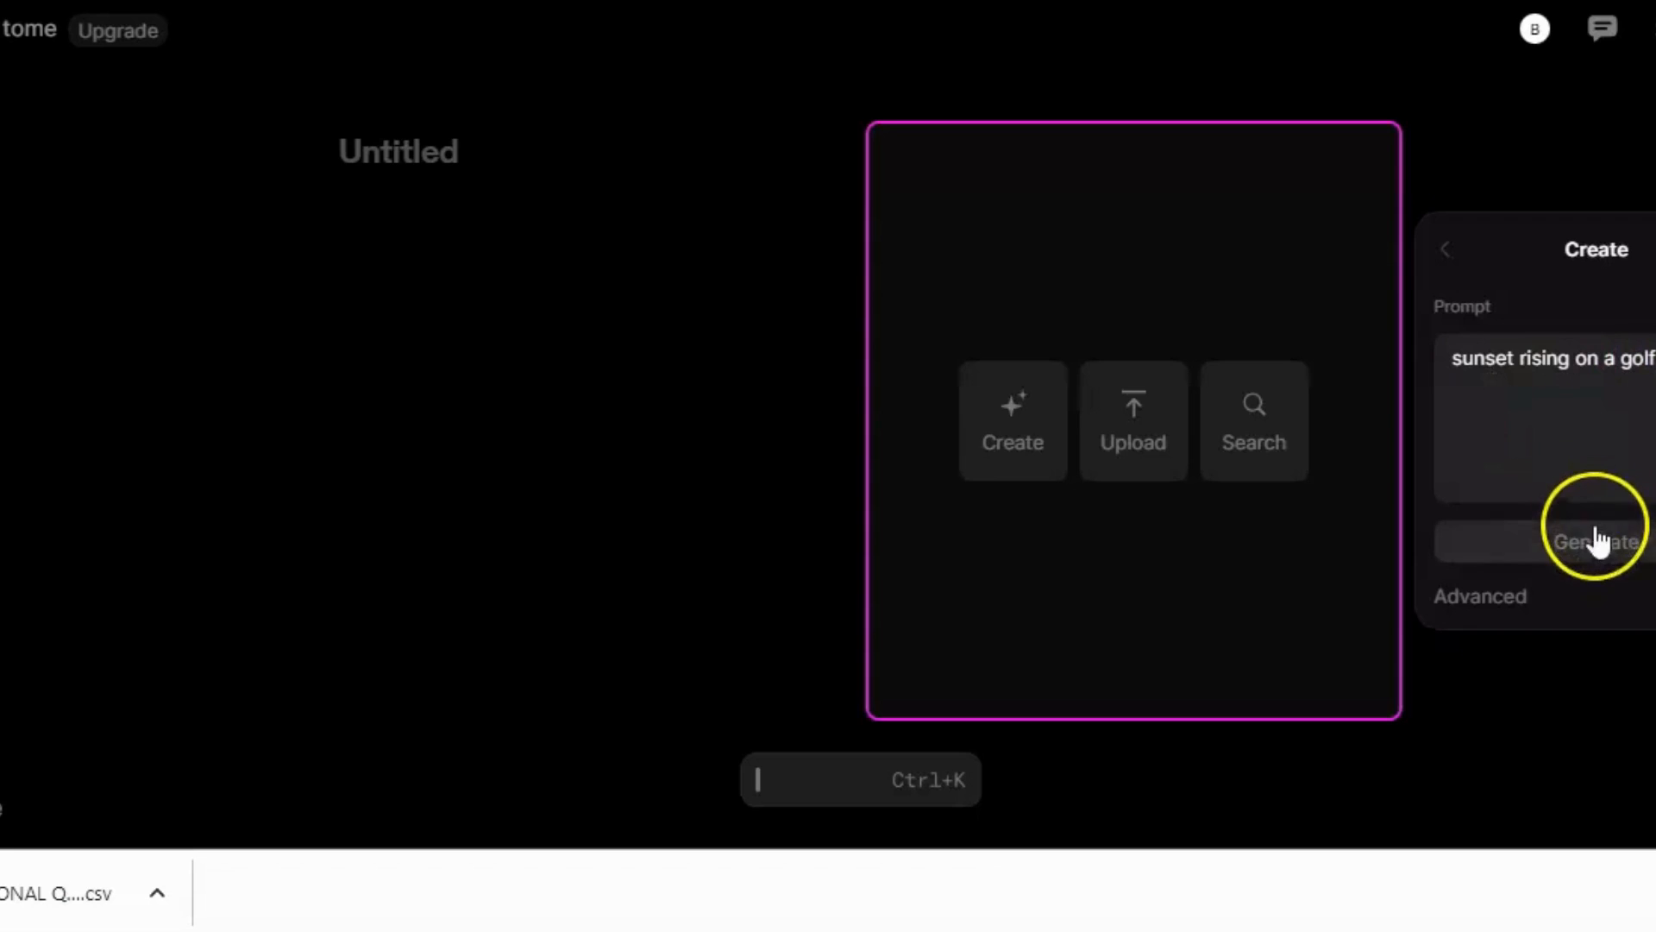
pyautogui.click(1594, 540)
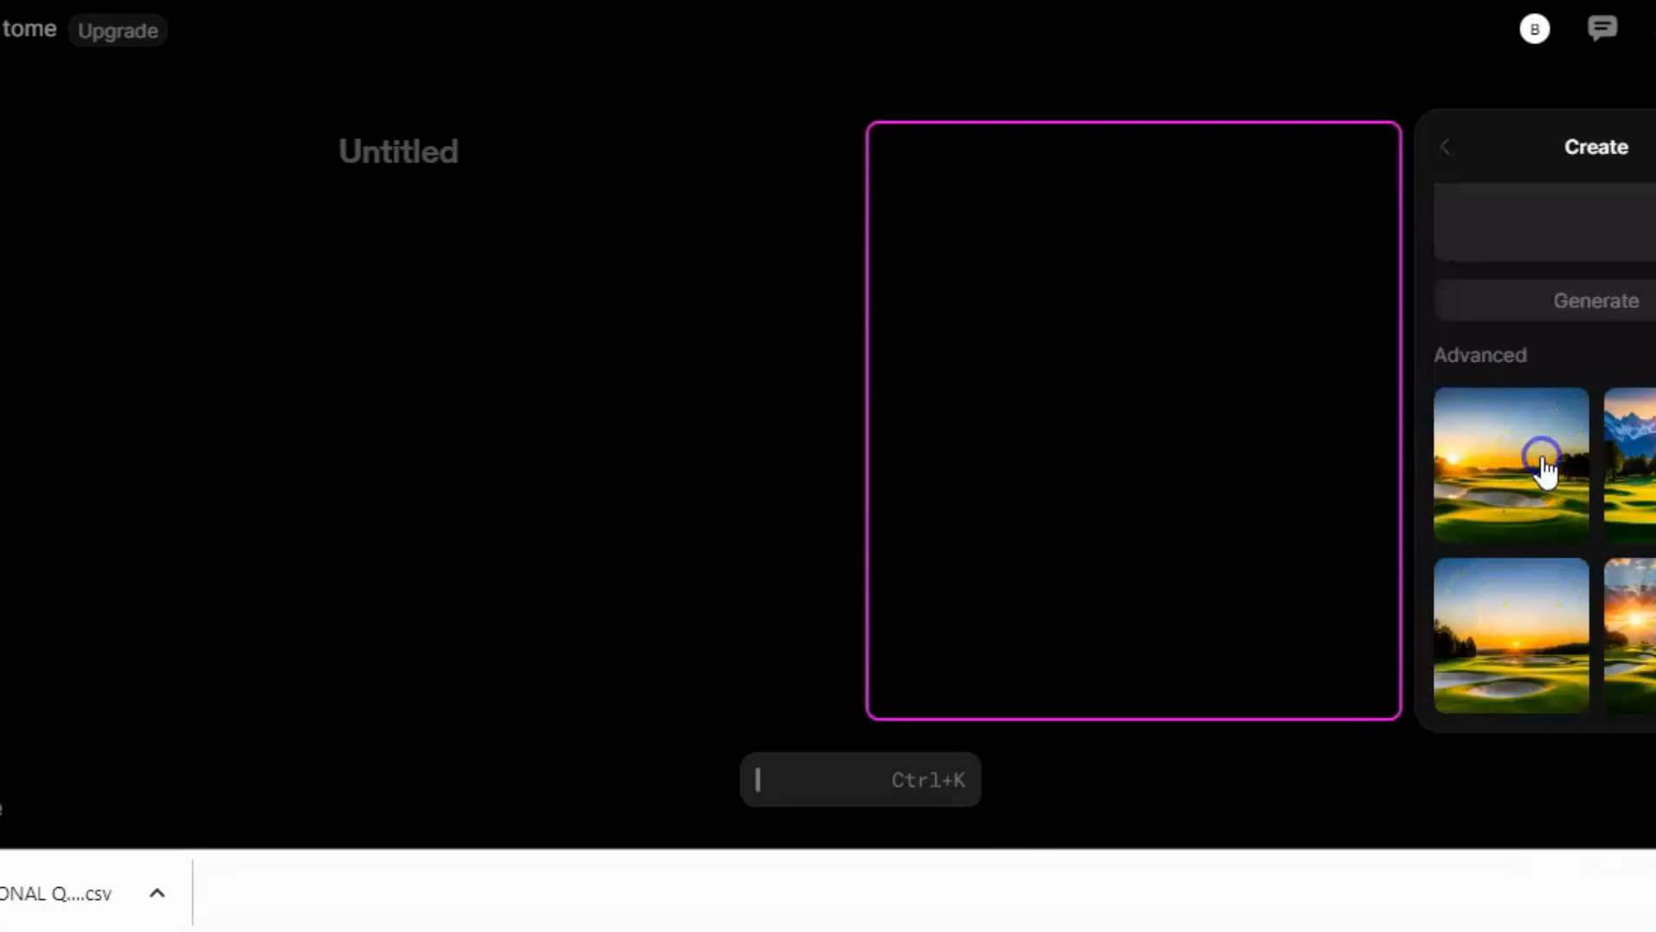
# Save the generated golf-sunset images as PNG files via Save image as
pyautogui.rightClick(1089, 328)
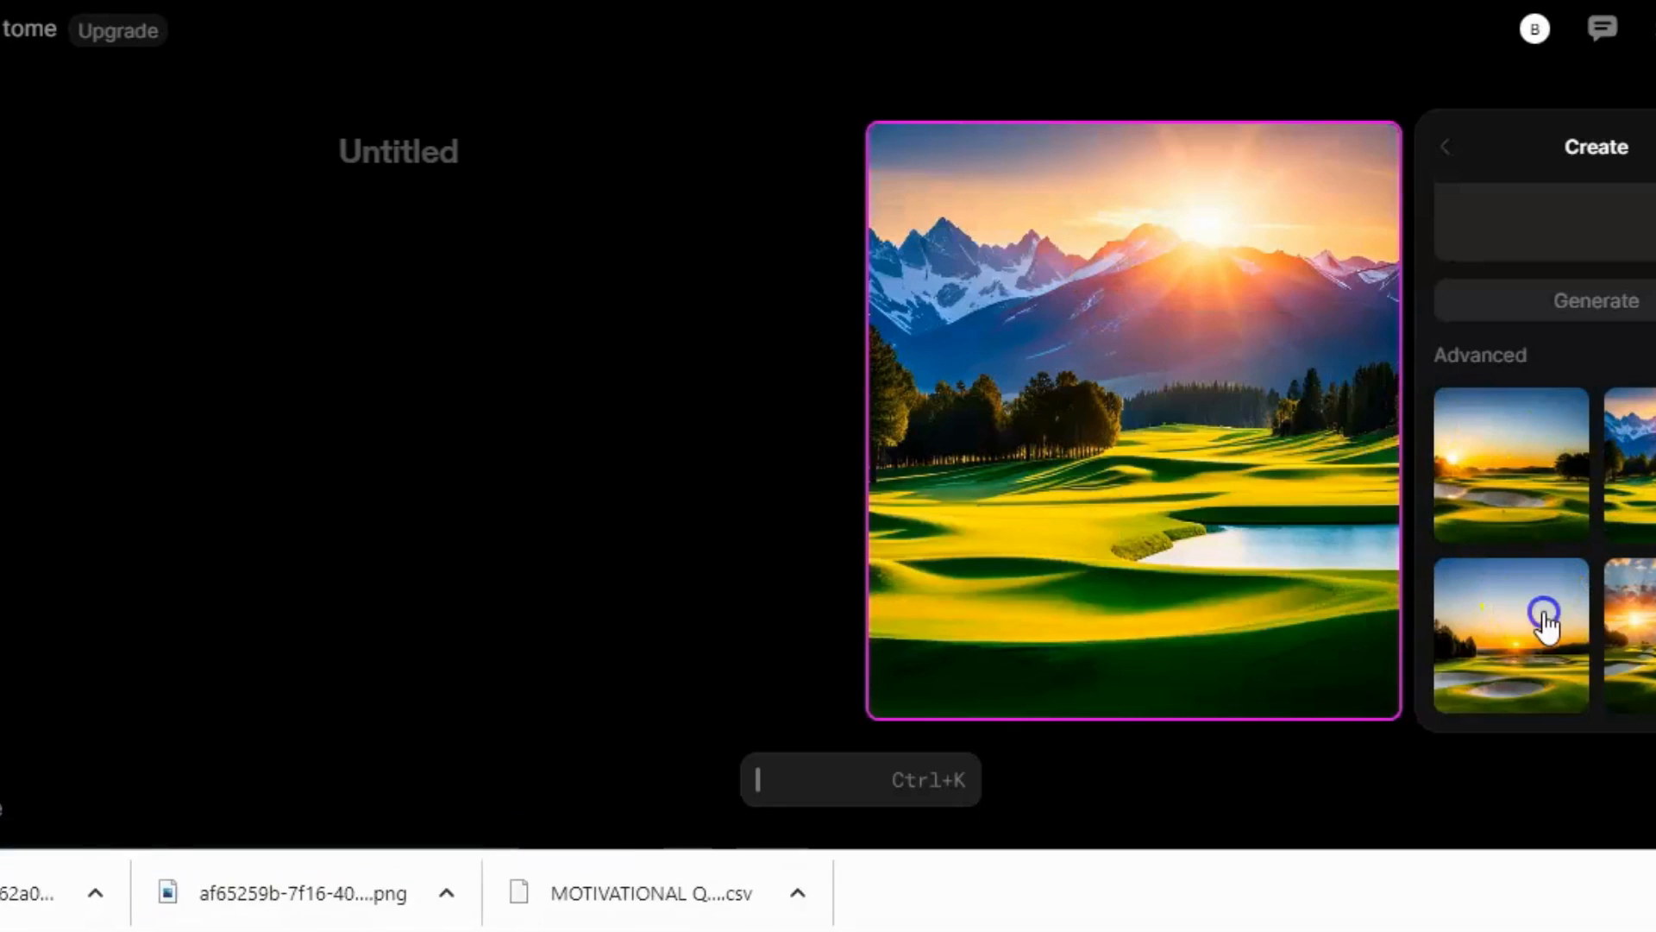
pyautogui.click(1511, 633)
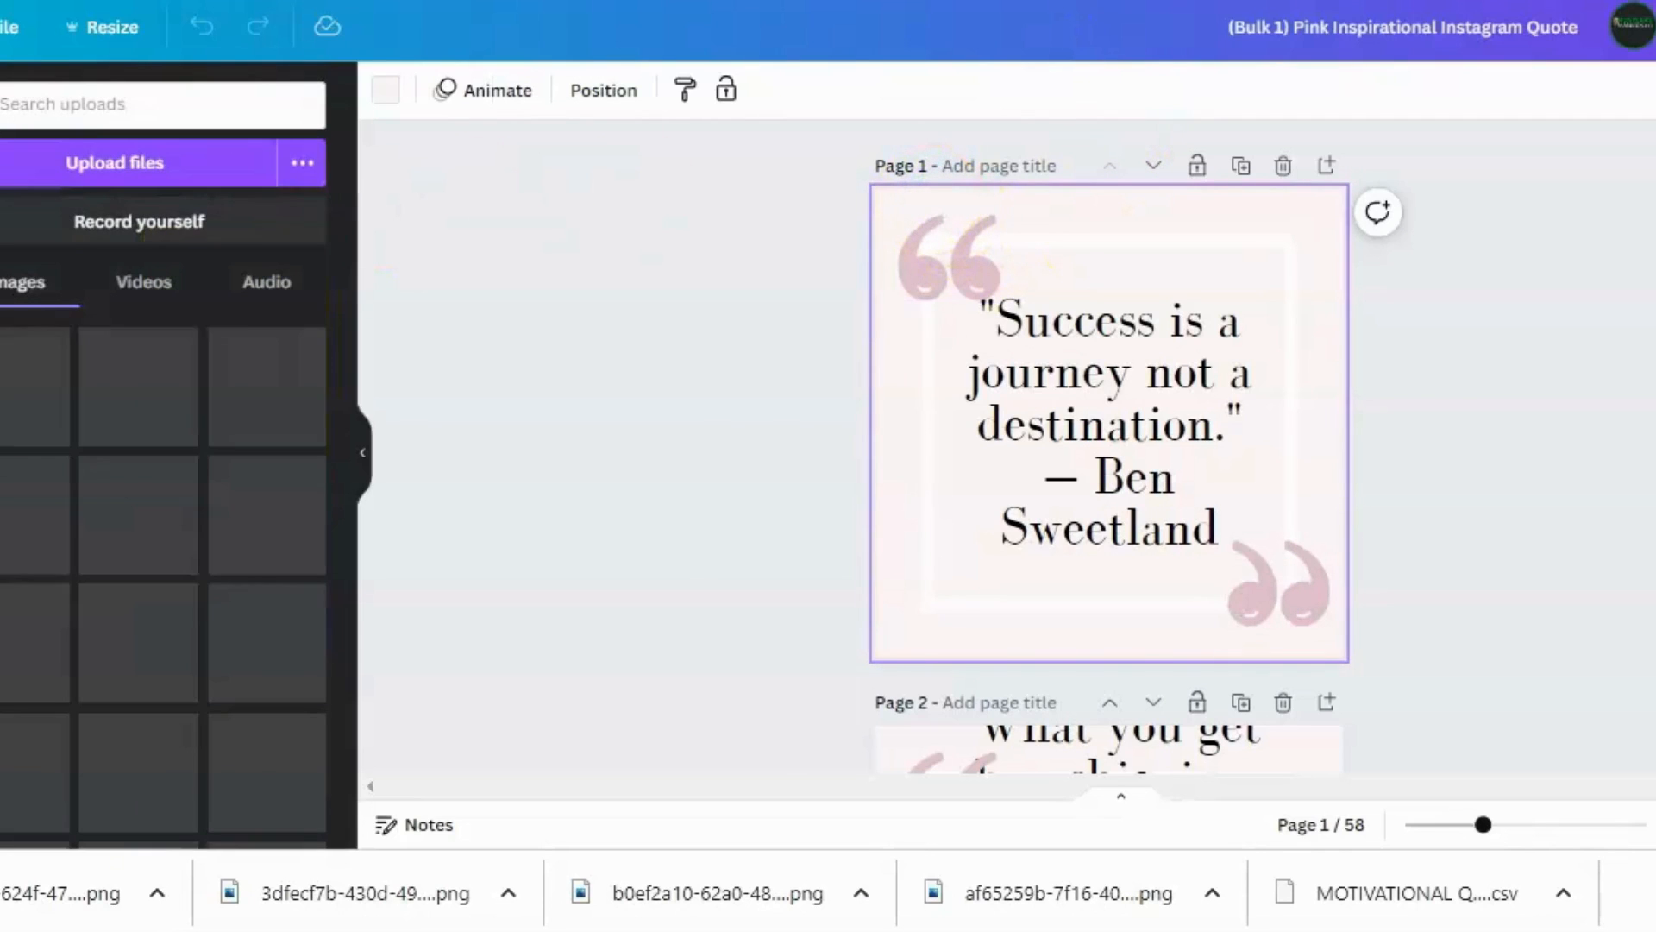
# Upload the golf-sunset PNGs, including the mountain one, into Canva's uploads
pyautogui.click(114, 162)
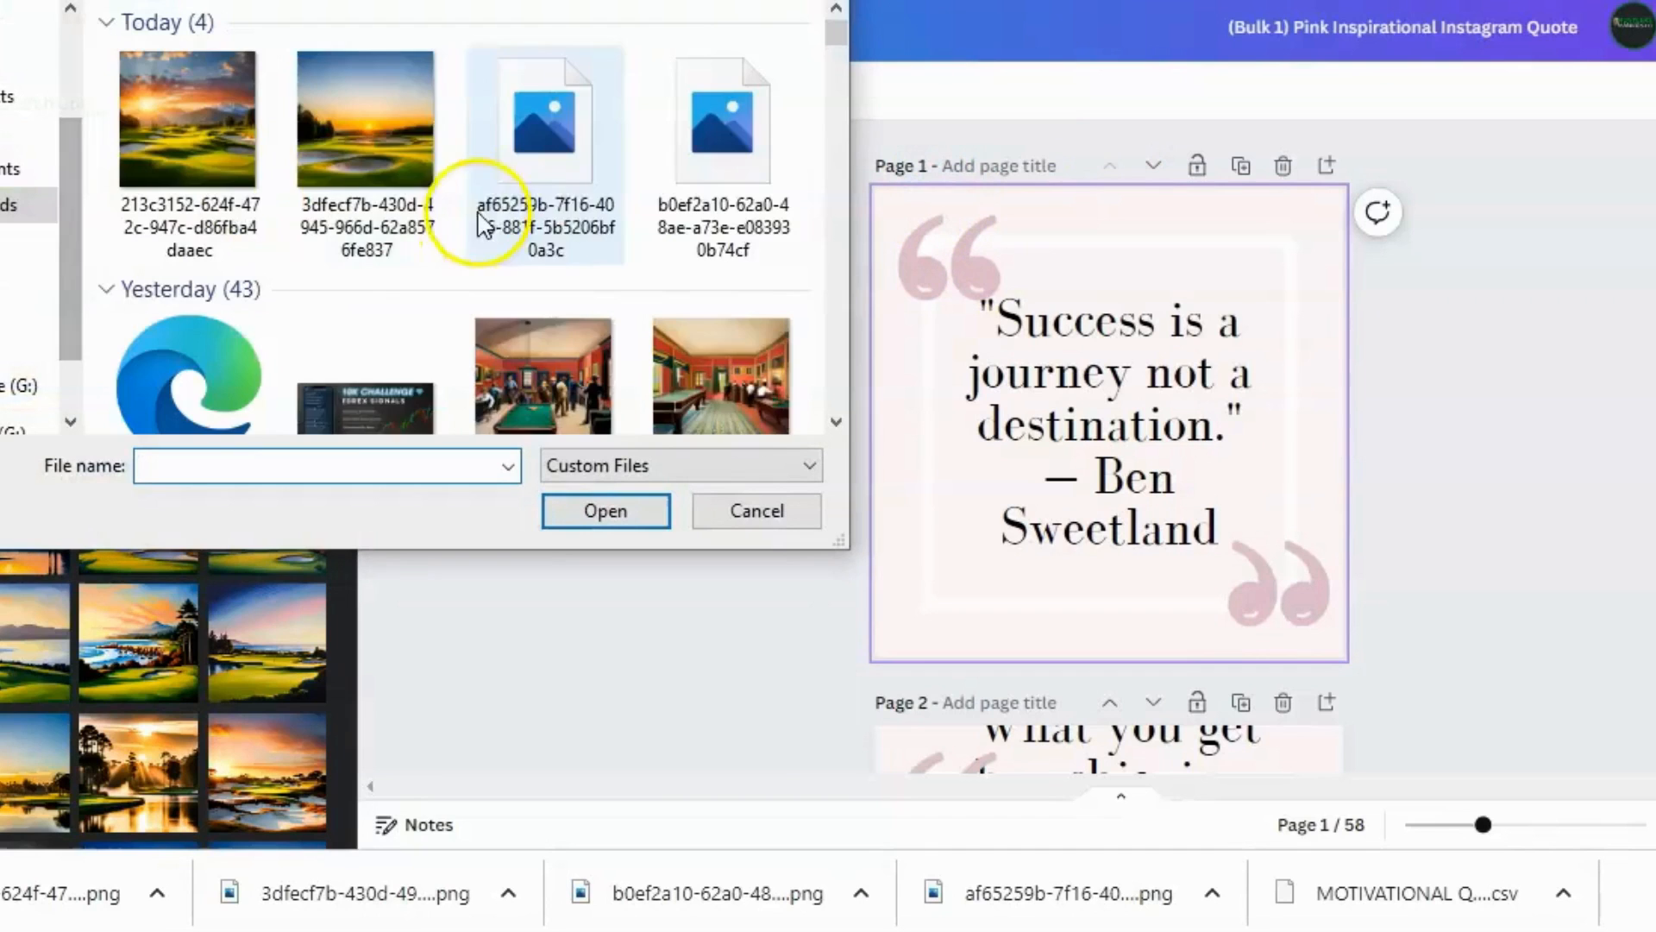
pyautogui.click(190, 119)
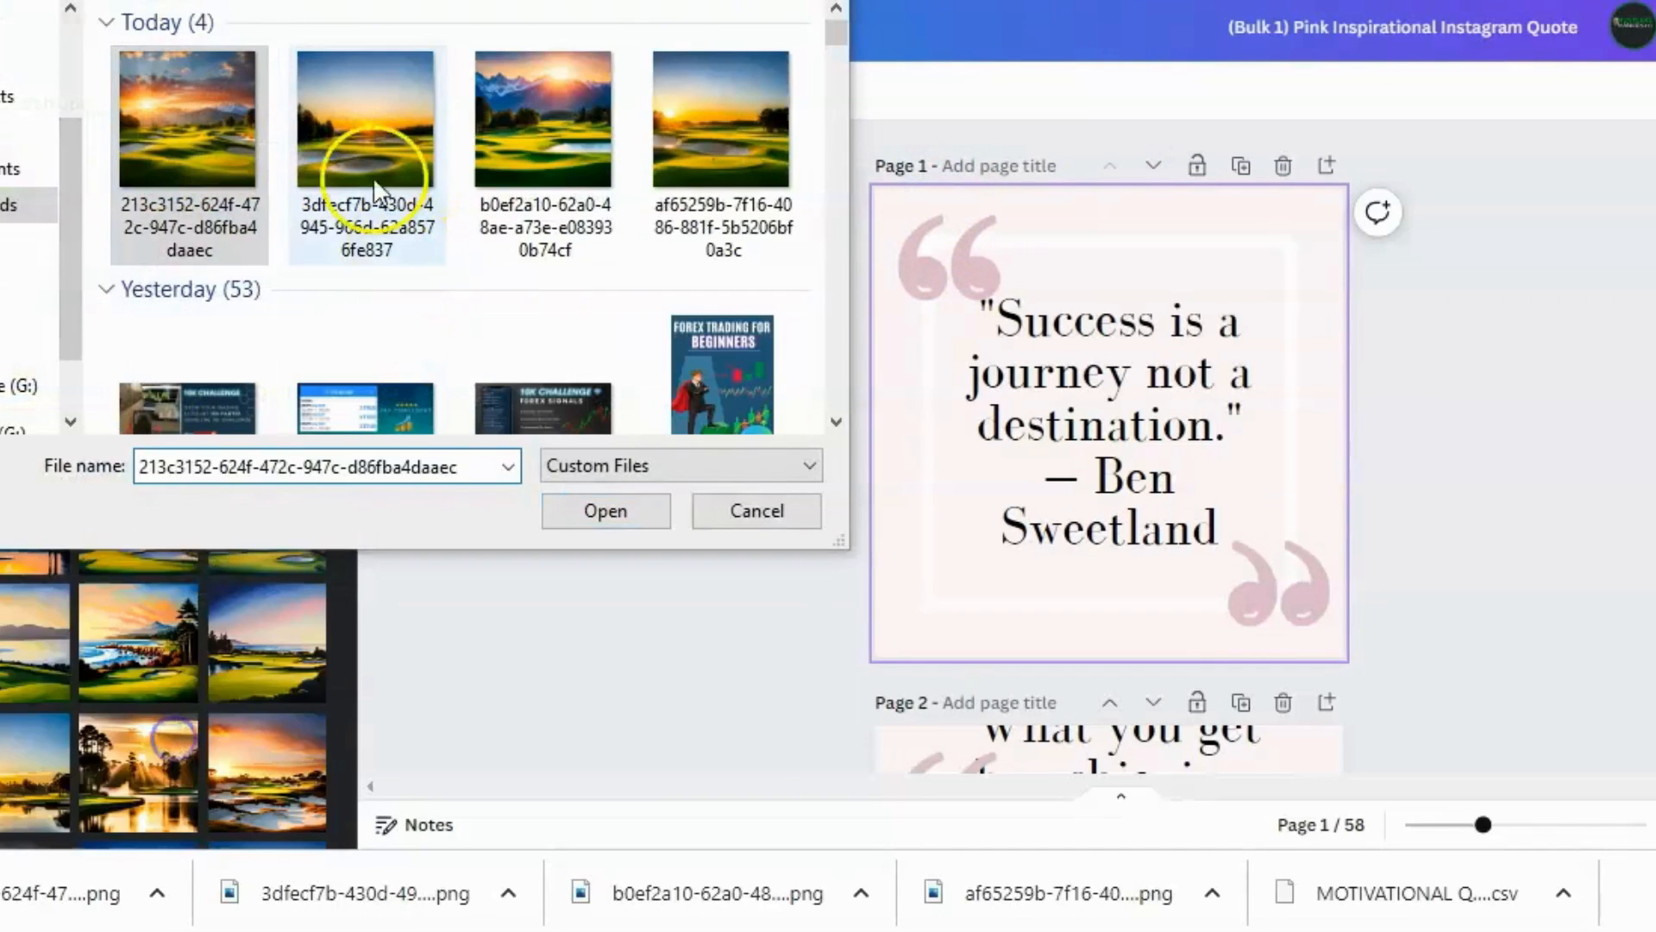
pyautogui.click(544, 119)
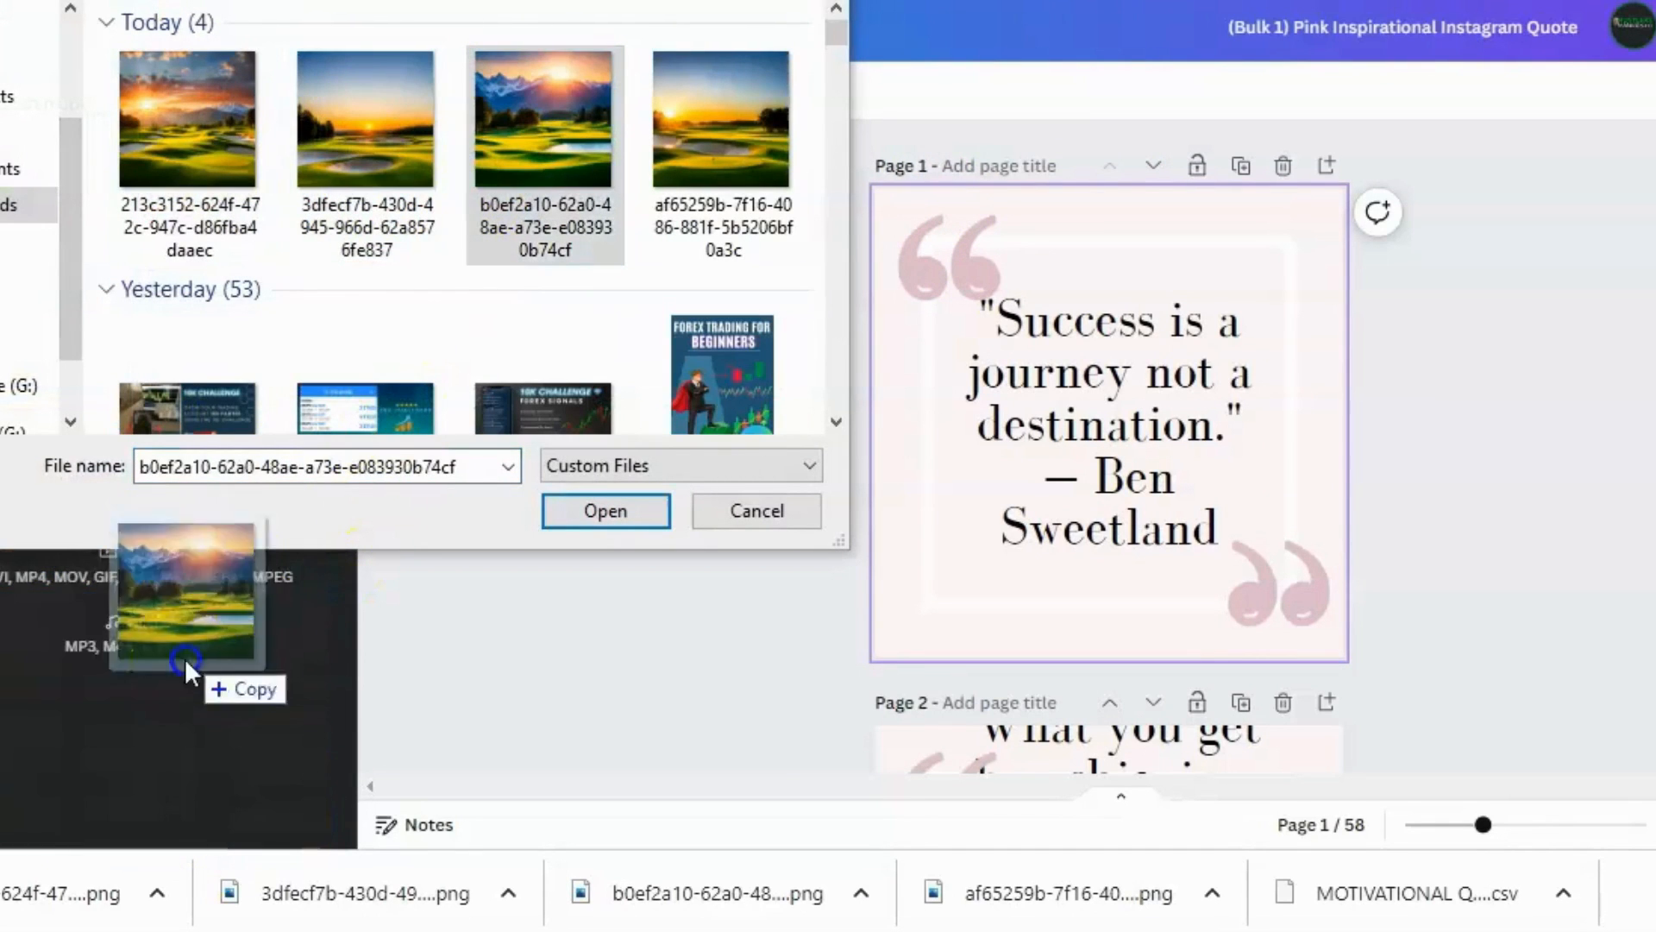
pyautogui.click(722, 119)
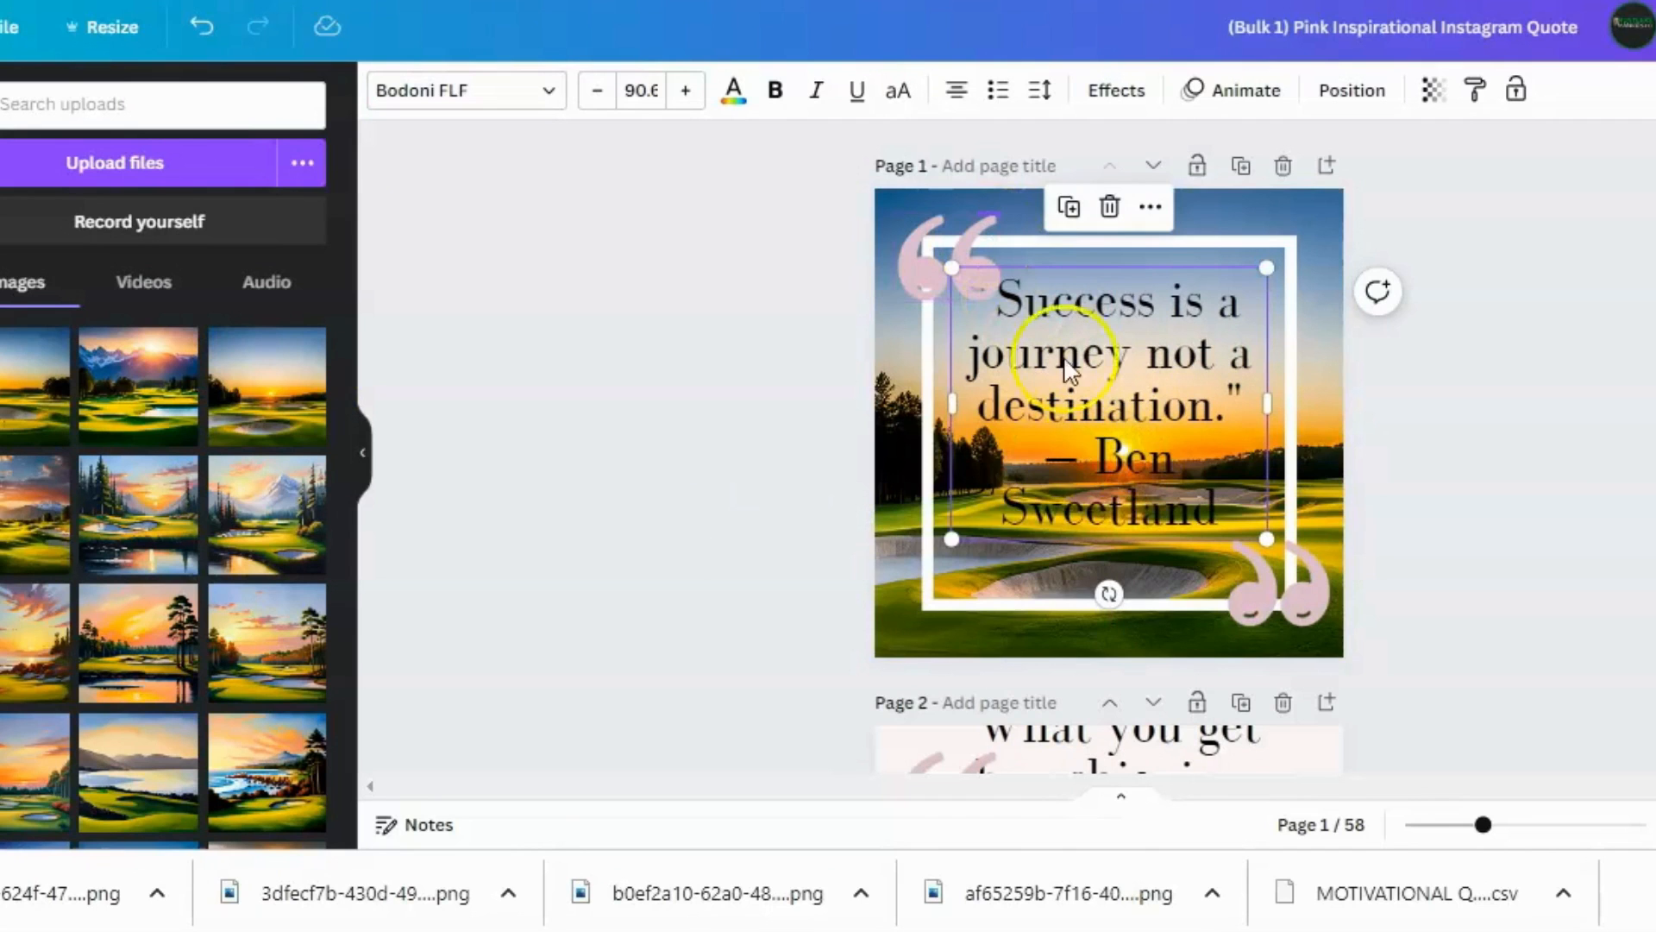
# Scroll down through the quote pages toward the Nikki Giovanni quote on page 25
pyautogui.scroll(-3)
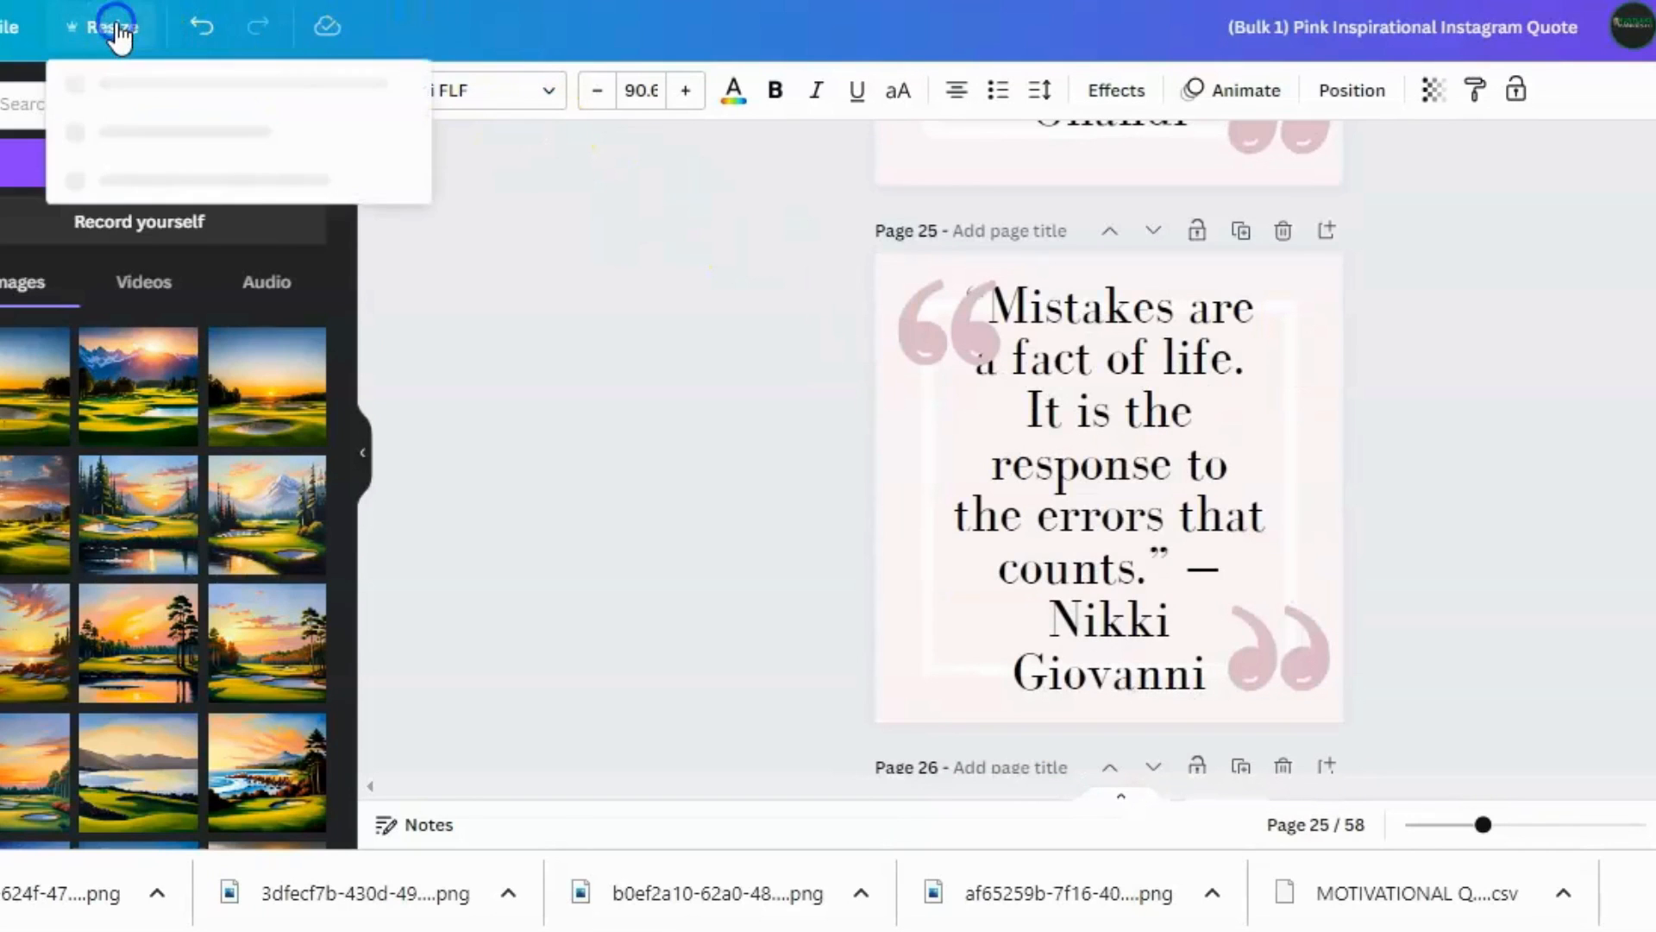
# Show the Resize options for the 1080 × 1080 px design and focus the size search box
pyautogui.click(109, 26)
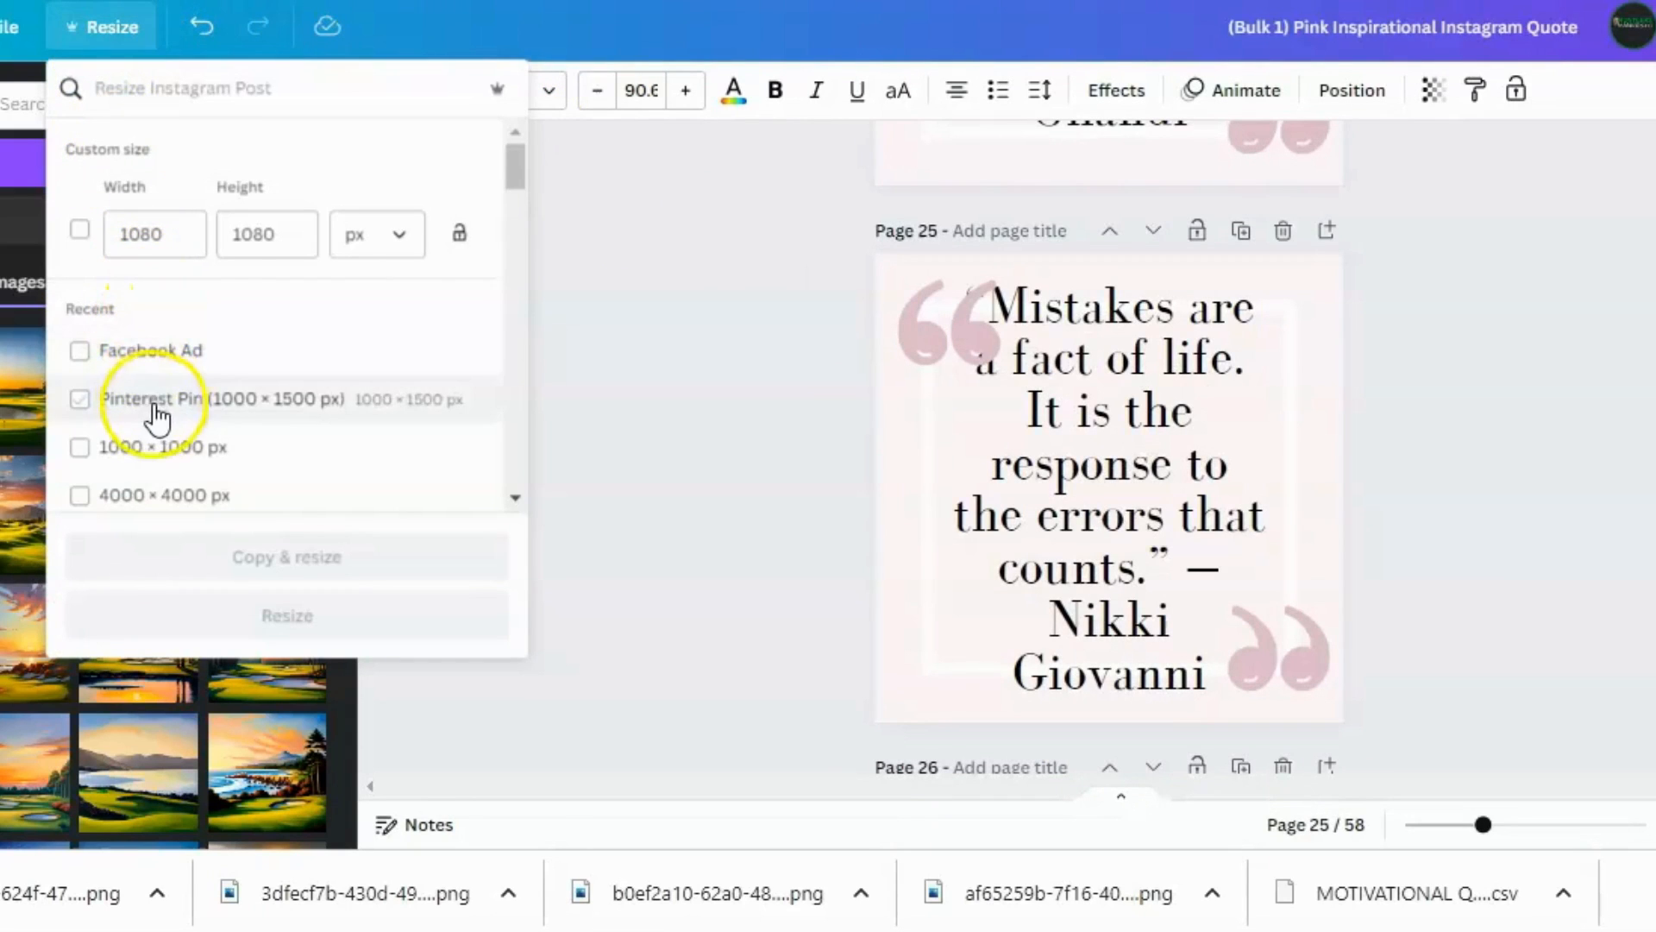
pyautogui.click(80, 398)
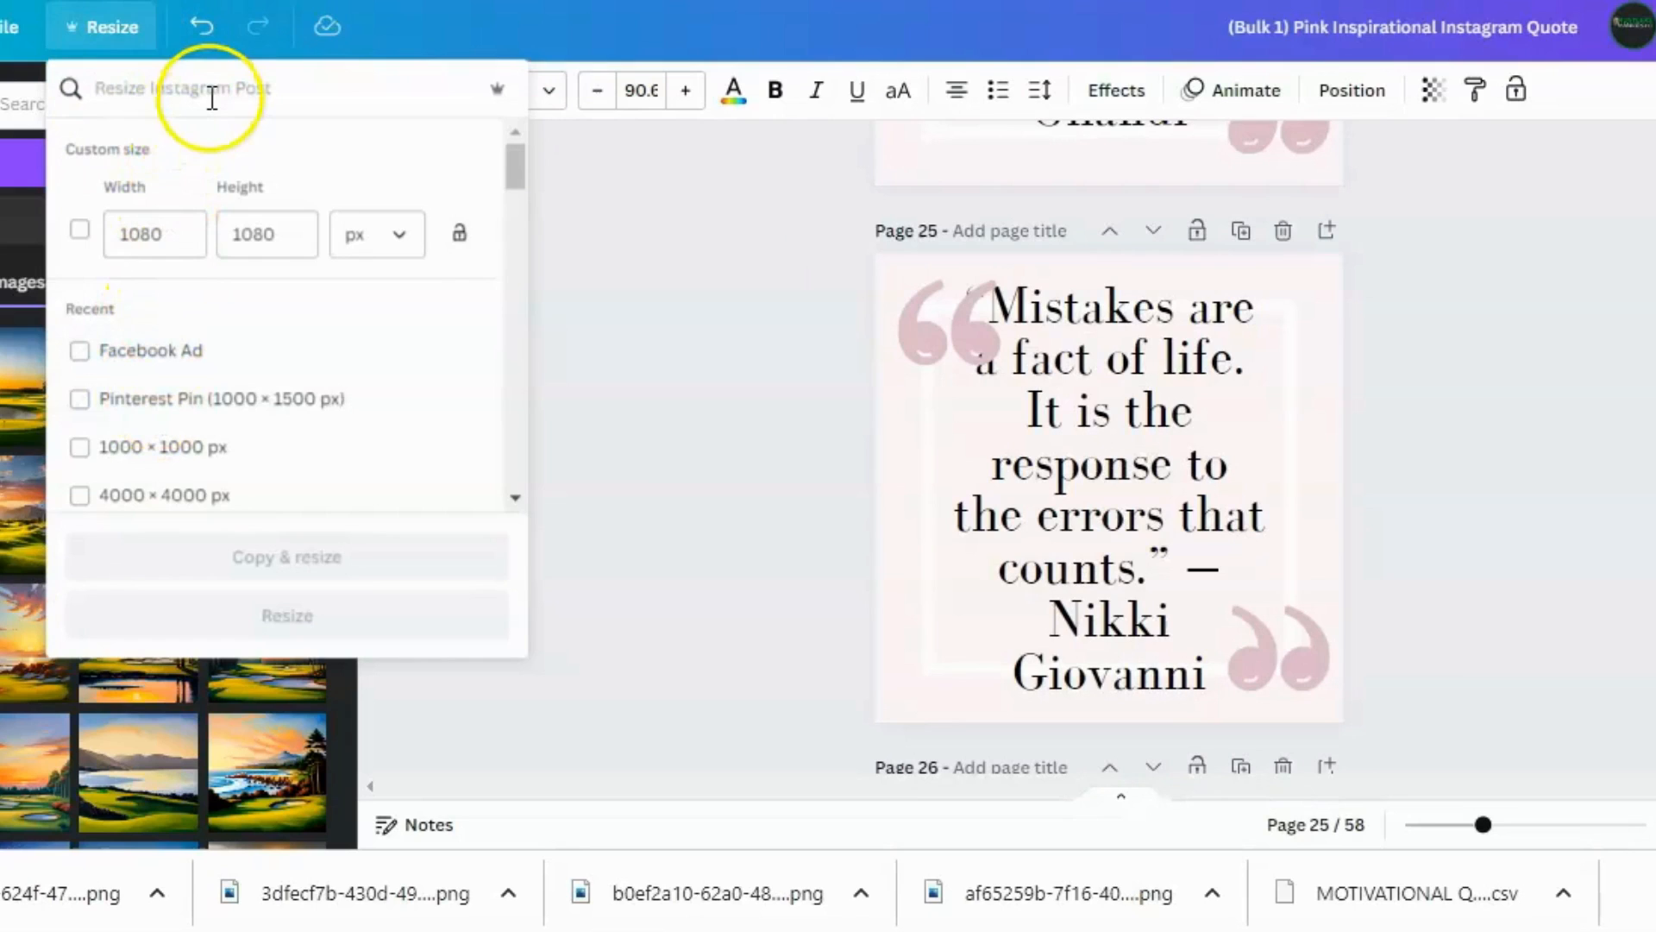
pyautogui.moveTo(587, 478)
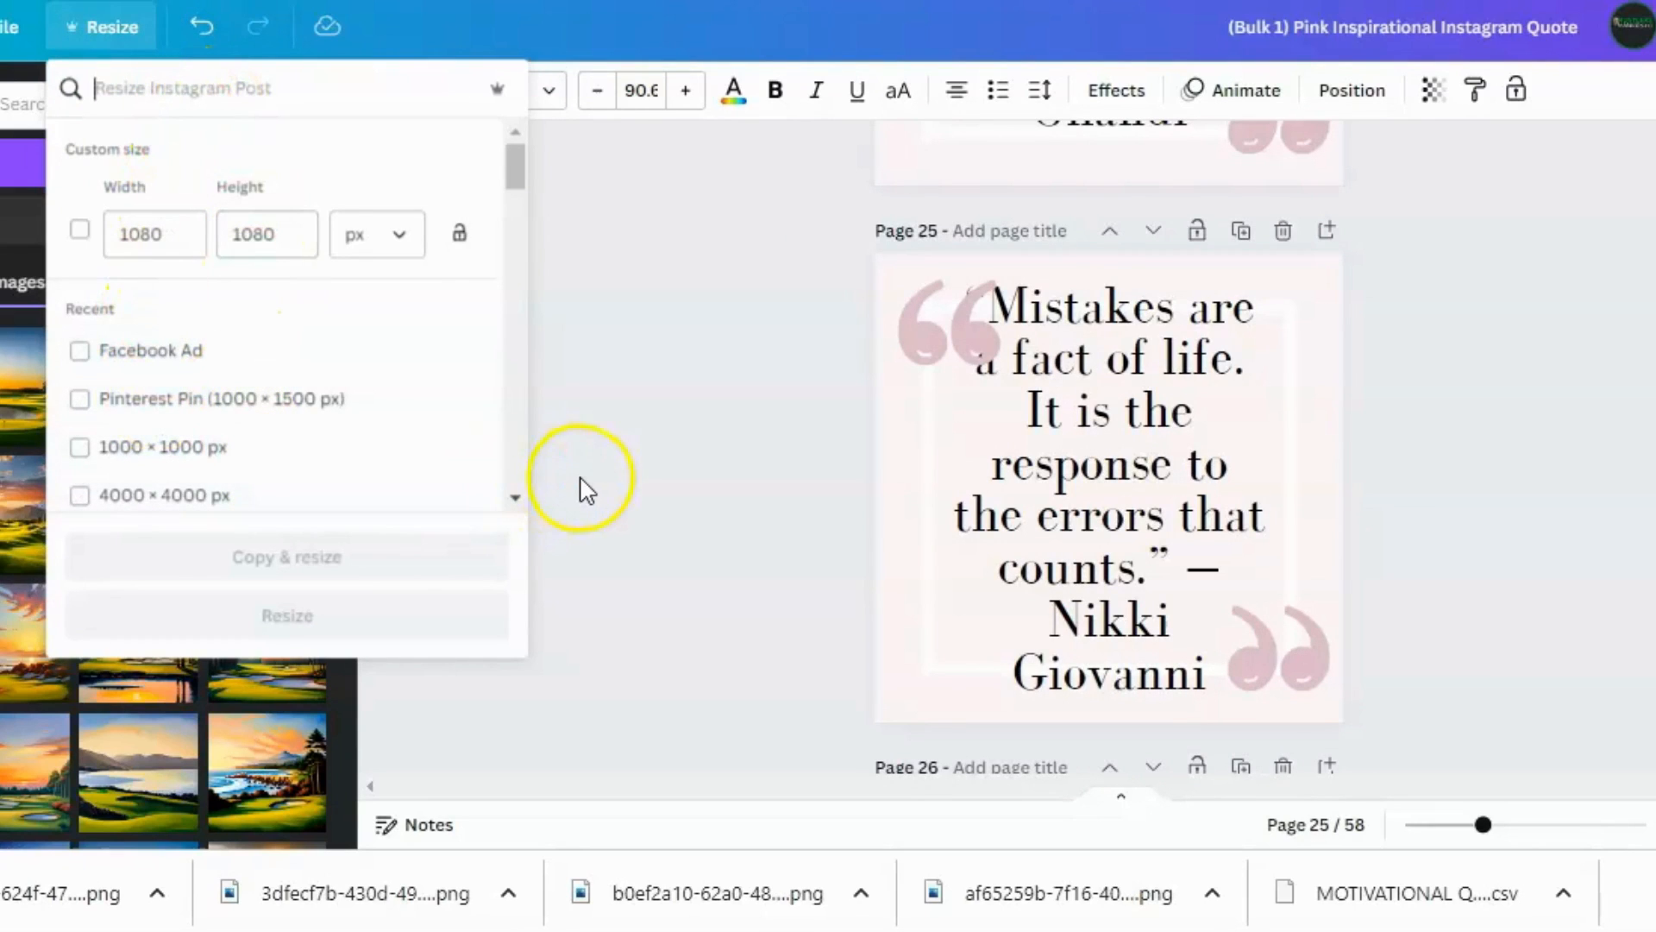